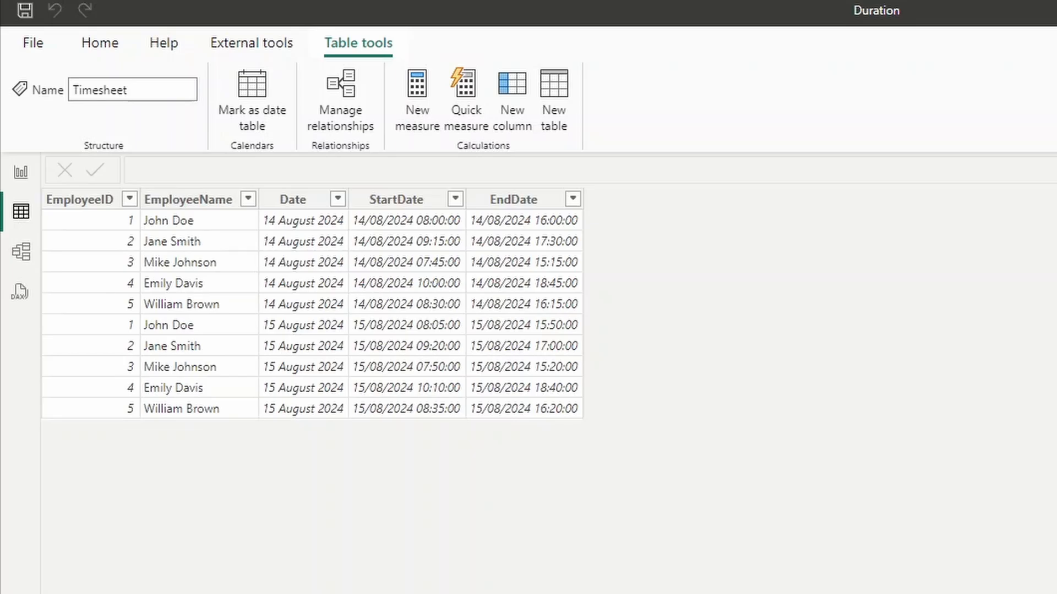
pyautogui.moveTo(711, 337)
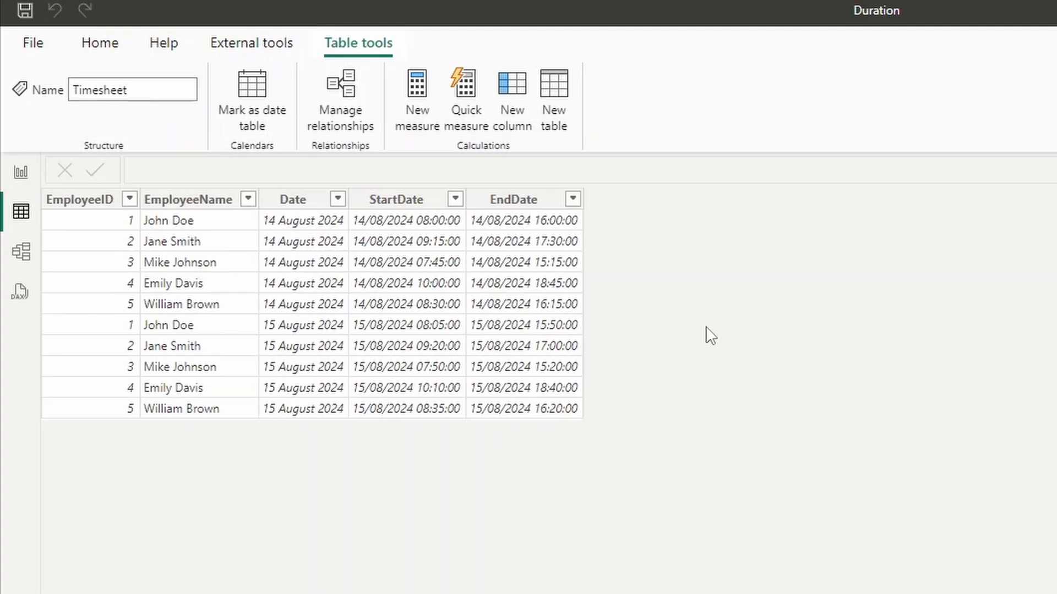
pyautogui.moveTo(374, 396)
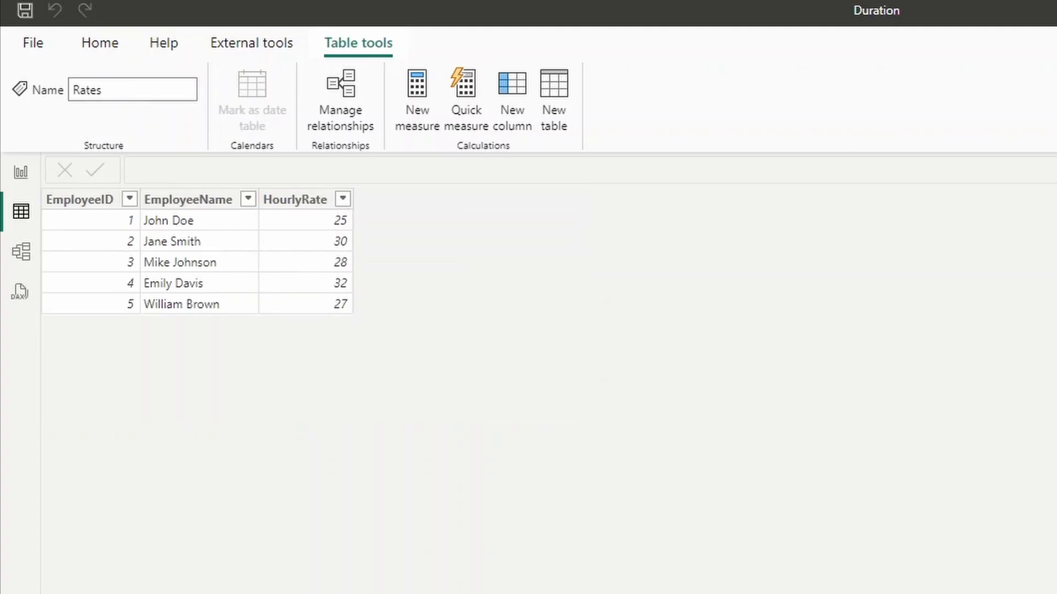
pyautogui.moveTo(953, 357)
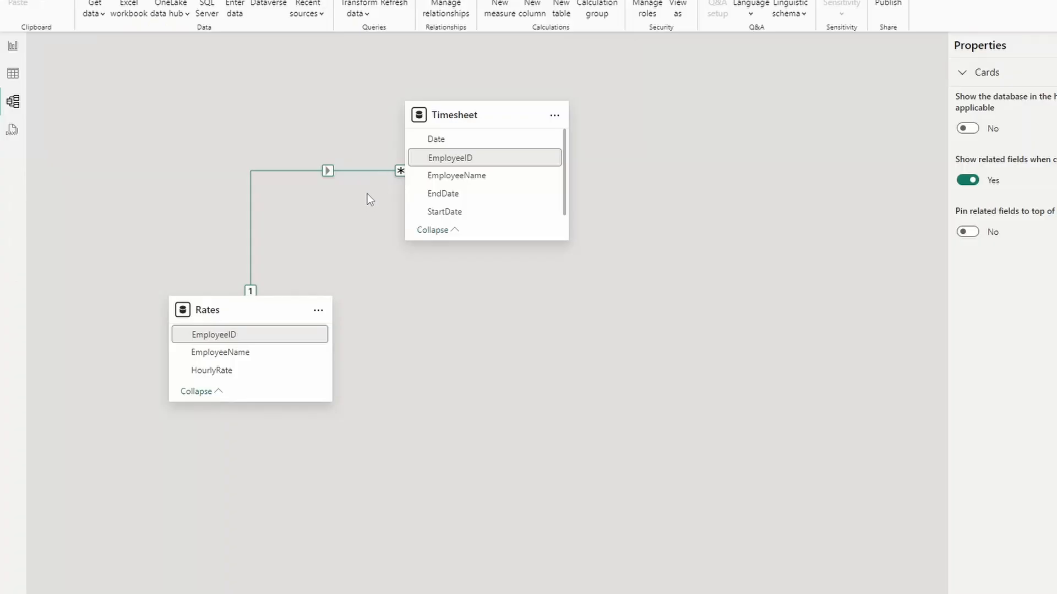
pyautogui.moveTo(372, 184)
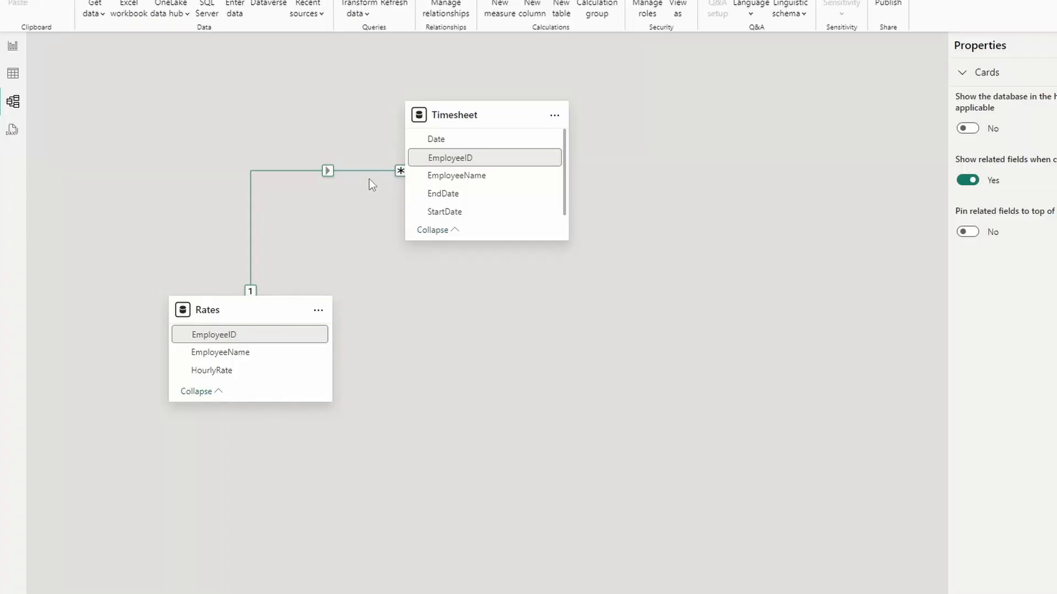
pyautogui.moveTo(414, 166)
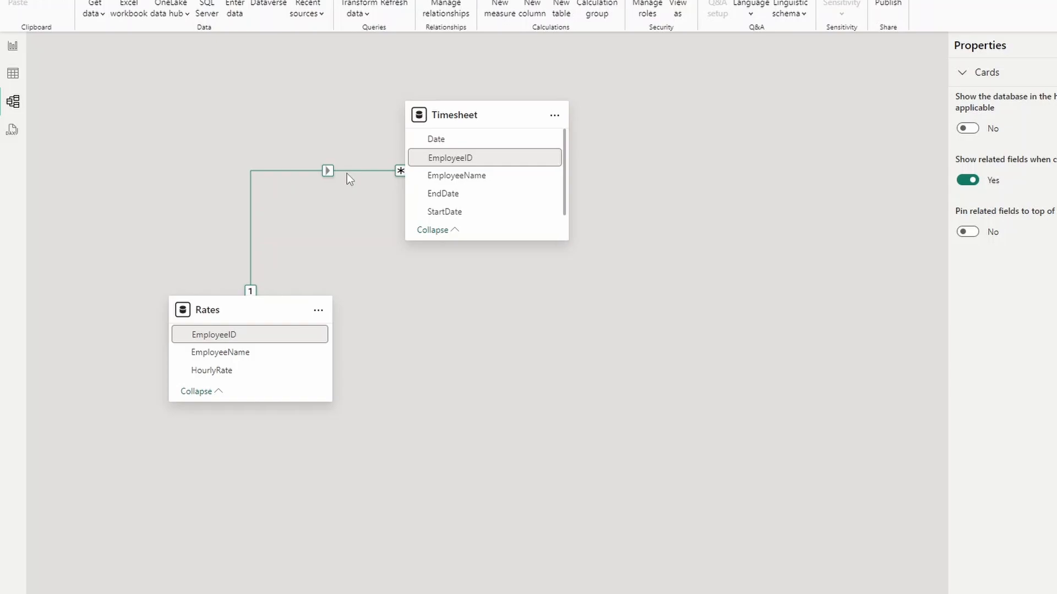
pyautogui.moveTo(345, 182)
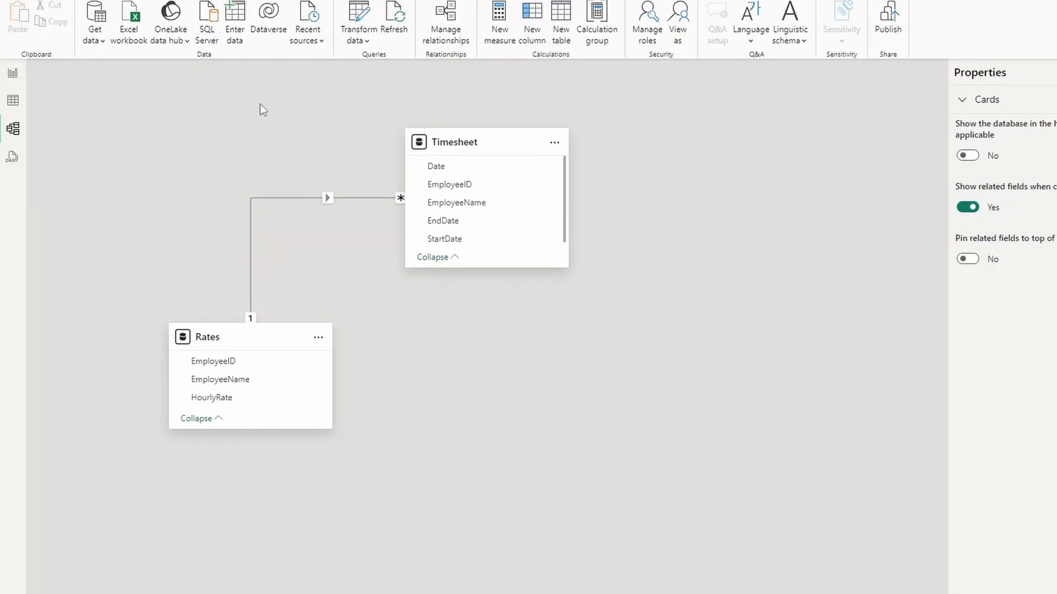
# Step: Open the Timesheet query in Power Query Editor with StartDate and EndDate selected for a new column
pyautogui.click(358, 22)
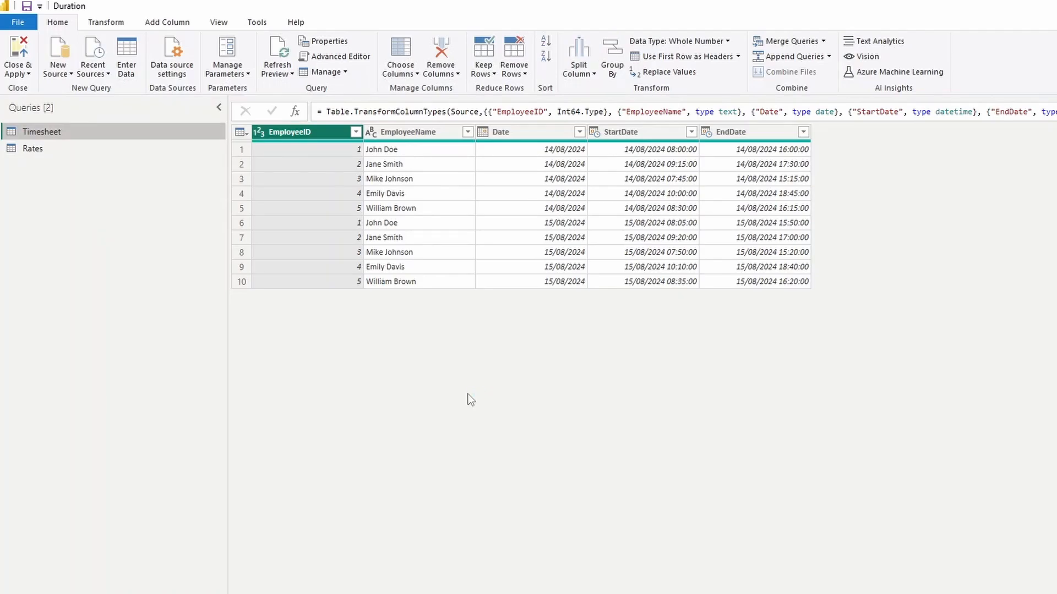
pyautogui.moveTo(625, 259)
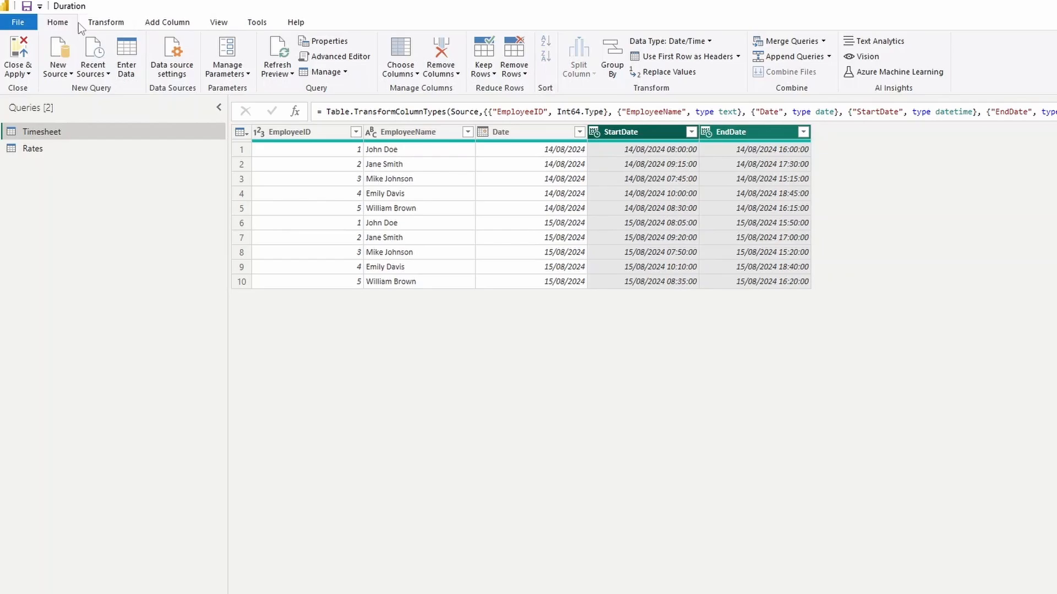
pyautogui.click(166, 22)
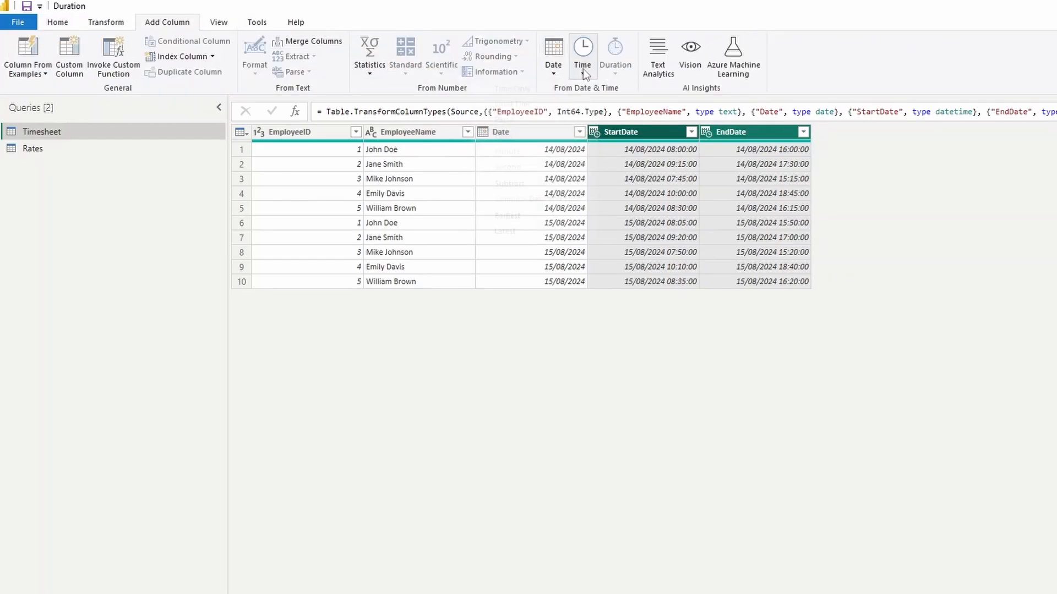
# Step: Add a Subtraction column of EndDate minus StartDate and inspect its formula
pyautogui.click(582, 55)
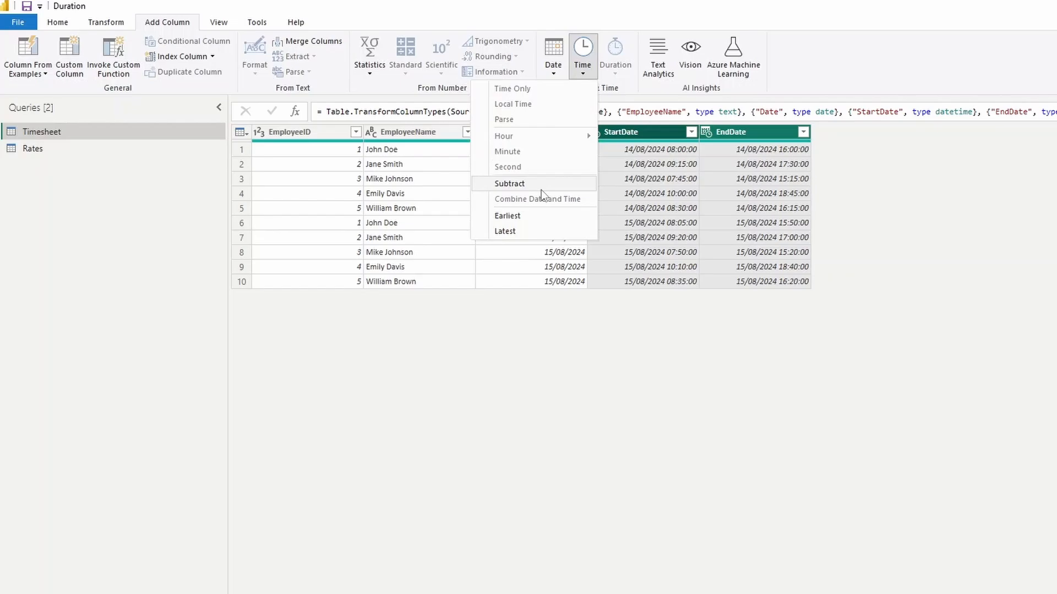
pyautogui.click(510, 183)
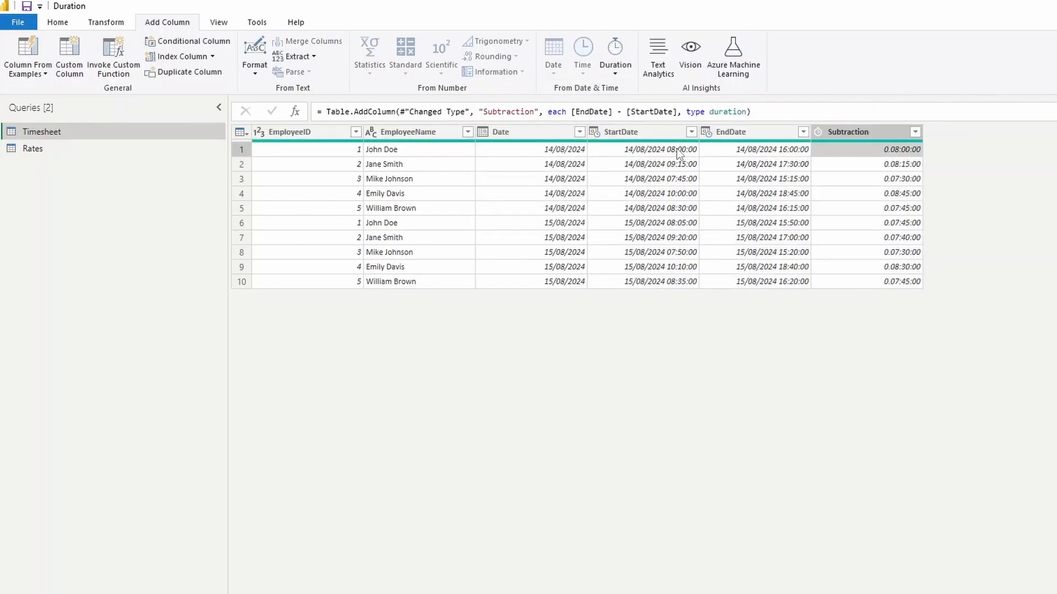
pyautogui.moveTo(885, 176)
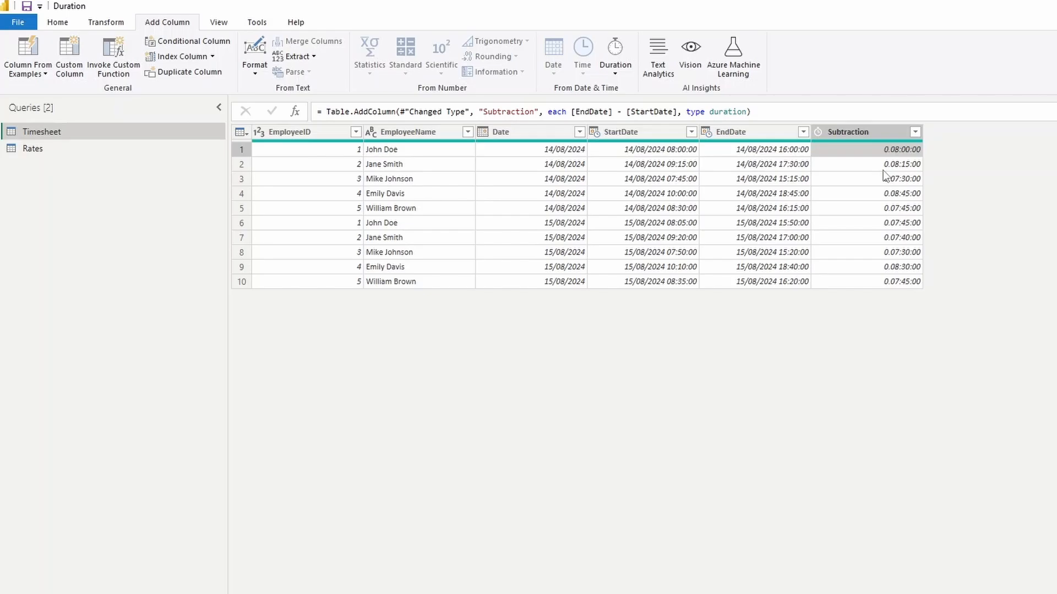
pyautogui.moveTo(888, 169)
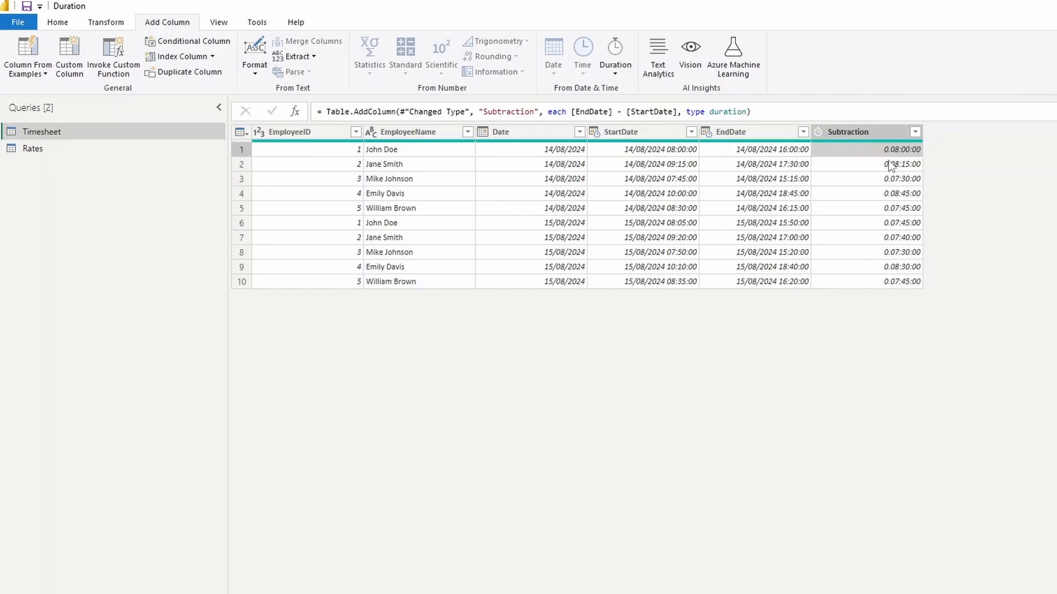
pyautogui.moveTo(897, 172)
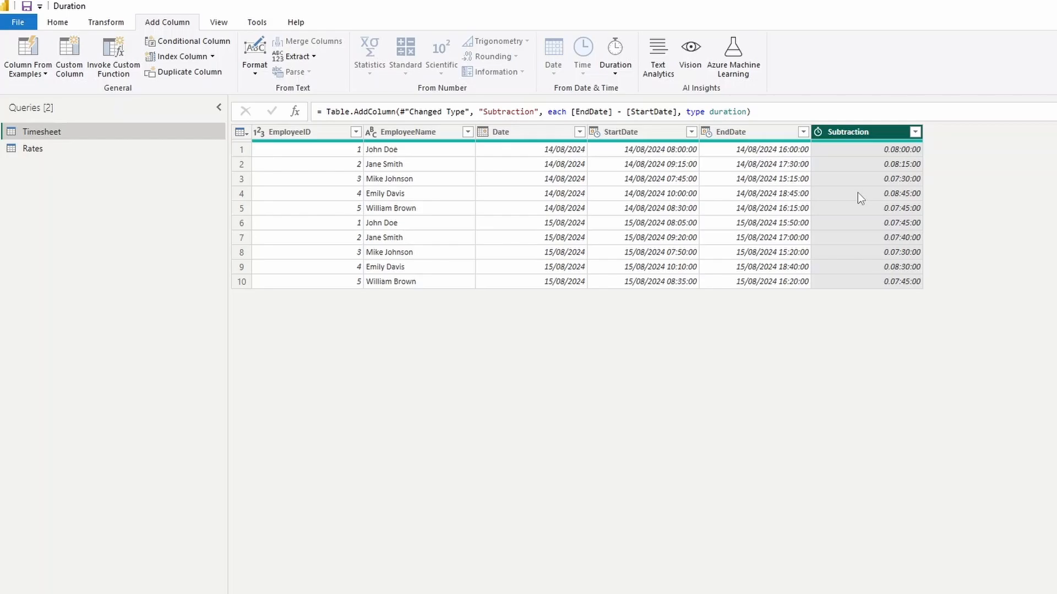
pyautogui.moveTo(735, 149)
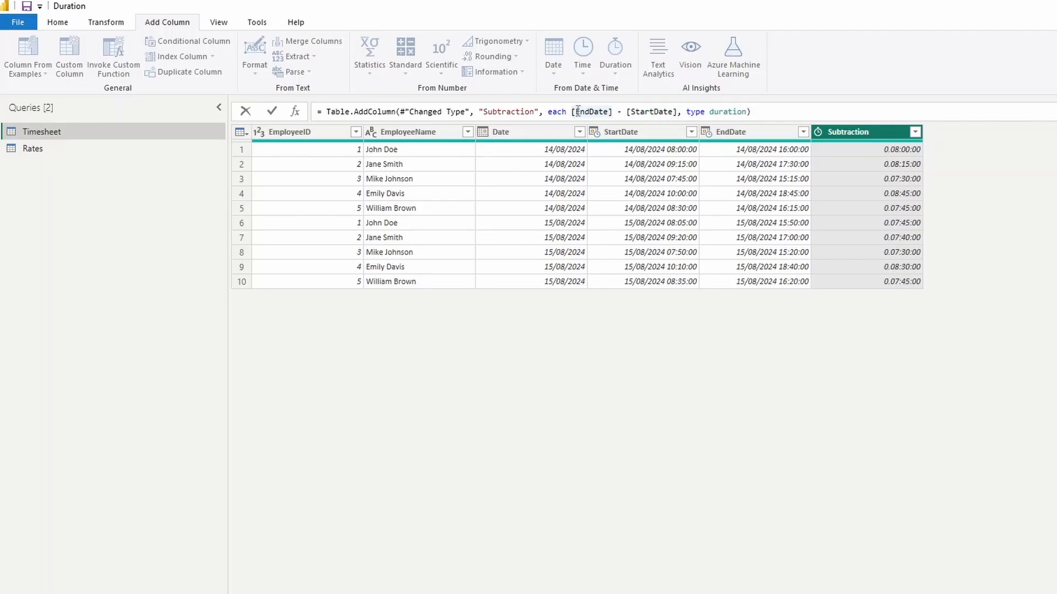
pyautogui.doubleClick(591, 111)
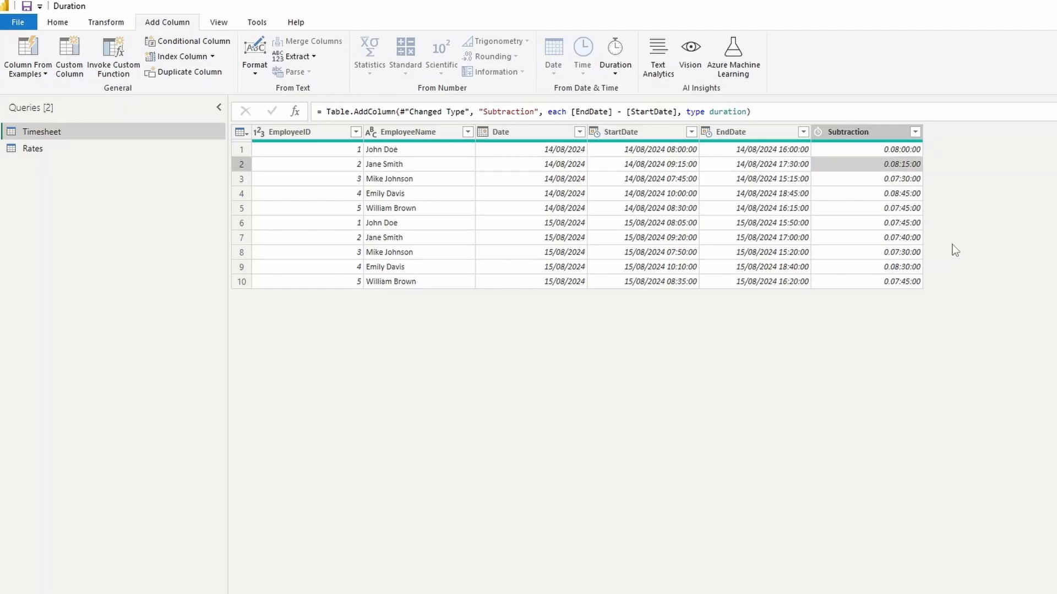
pyautogui.moveTo(906, 189)
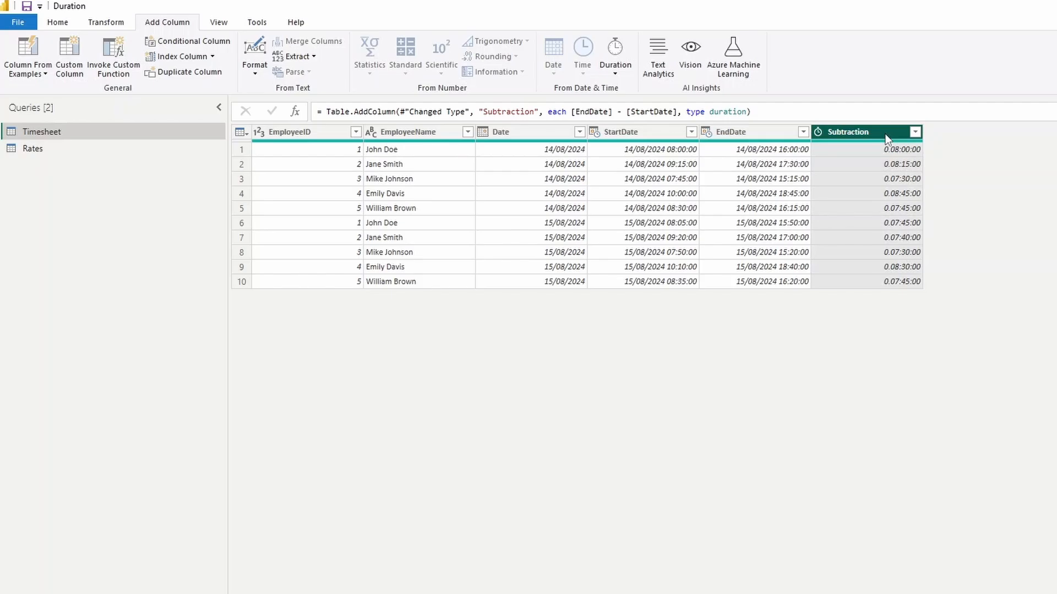
pyautogui.moveTo(605, 99)
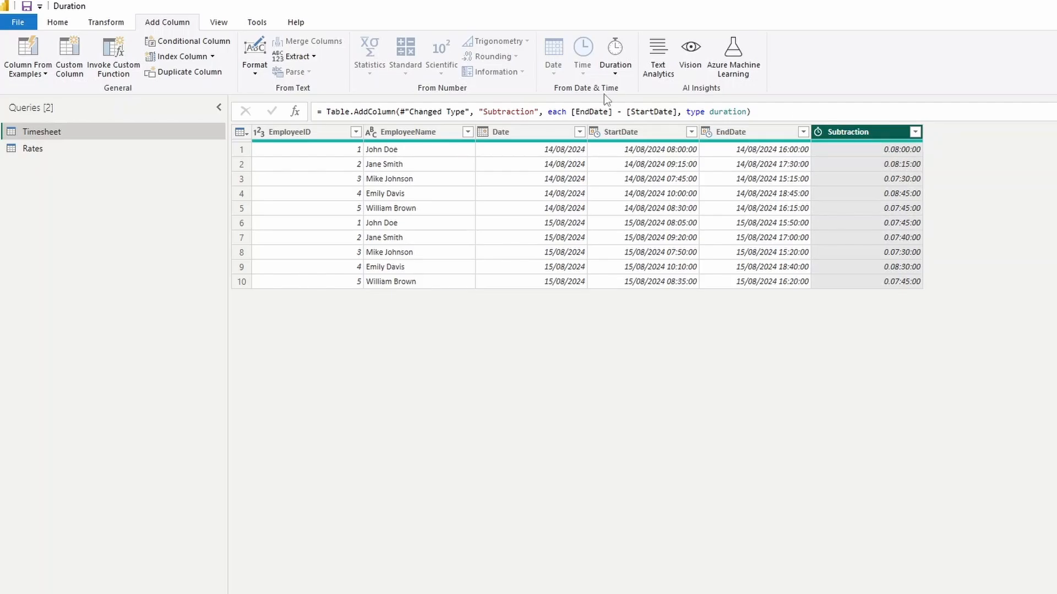
# Step: Convert the Subtraction durations to decimal total hours such as 8, 8.25 and 7.5
pyautogui.click(105, 22)
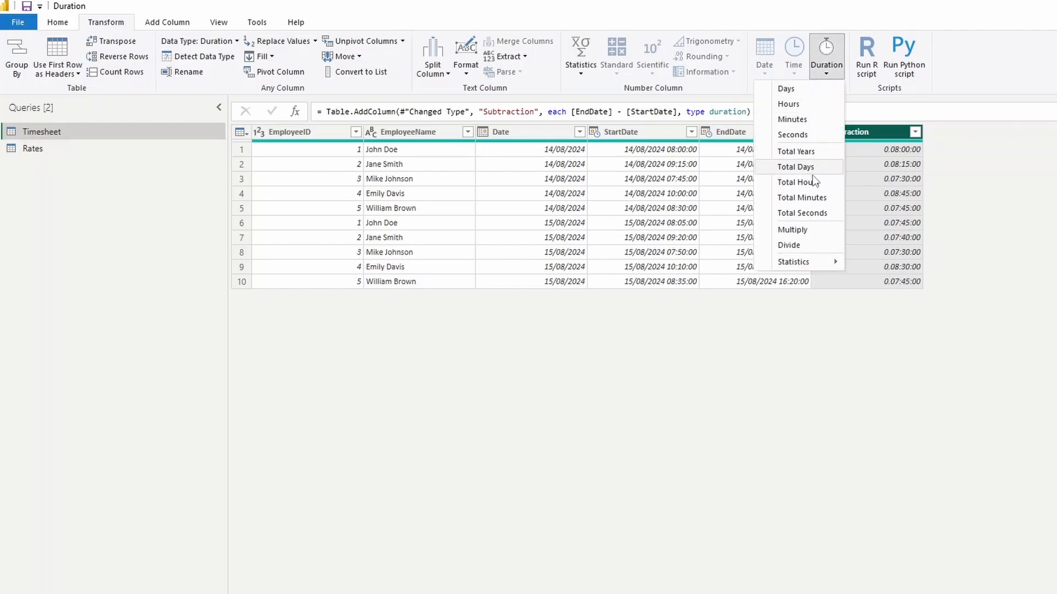
pyautogui.click(801, 182)
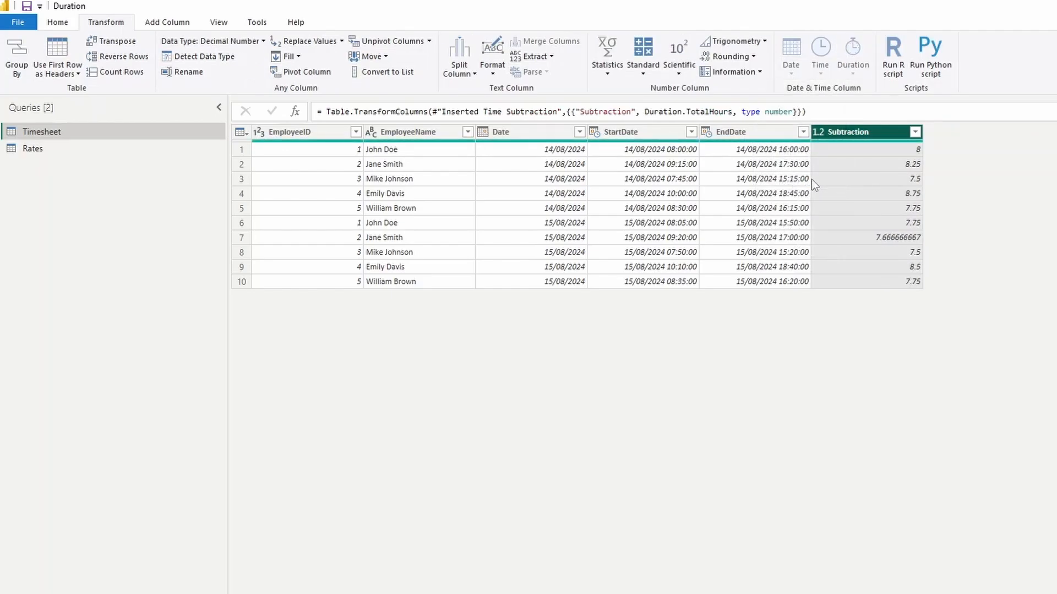
pyautogui.moveTo(855, 154)
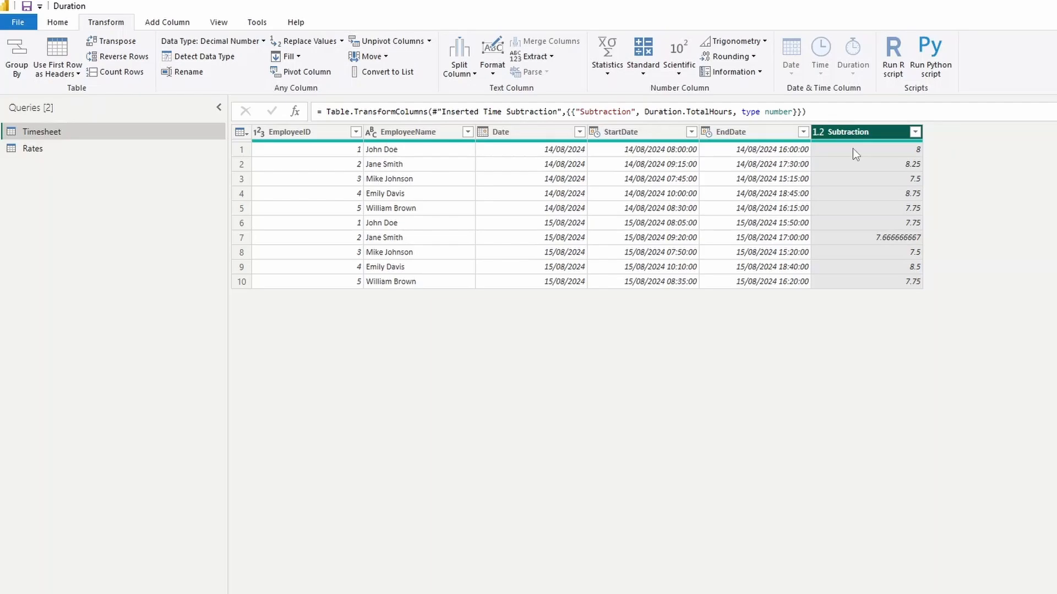
pyautogui.moveTo(855, 171)
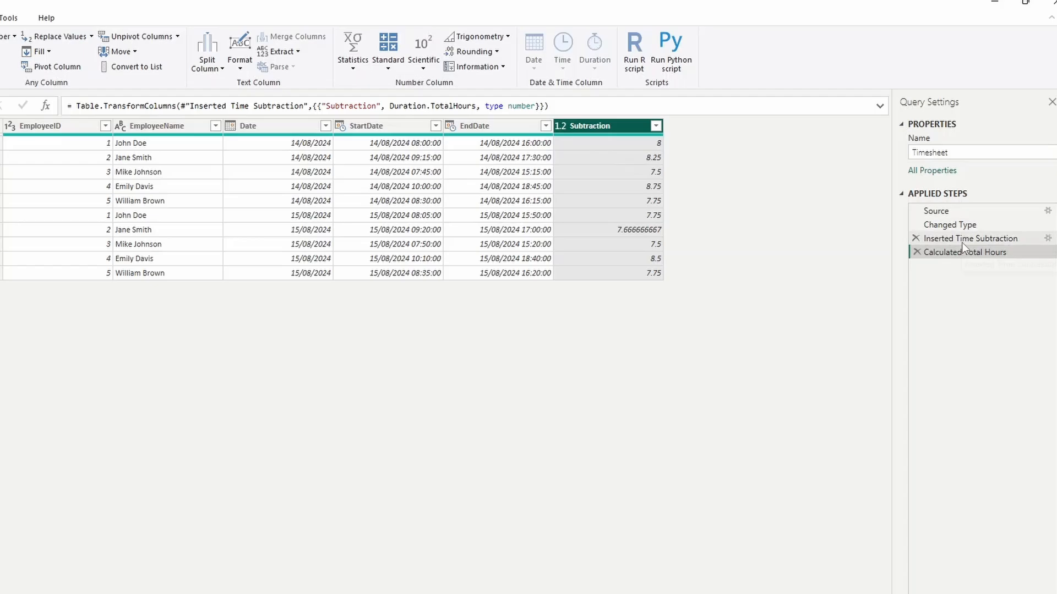
# Step: Compare the subtraction and total-hours steps, then round the hours up to 8 or 9
pyautogui.click(971, 238)
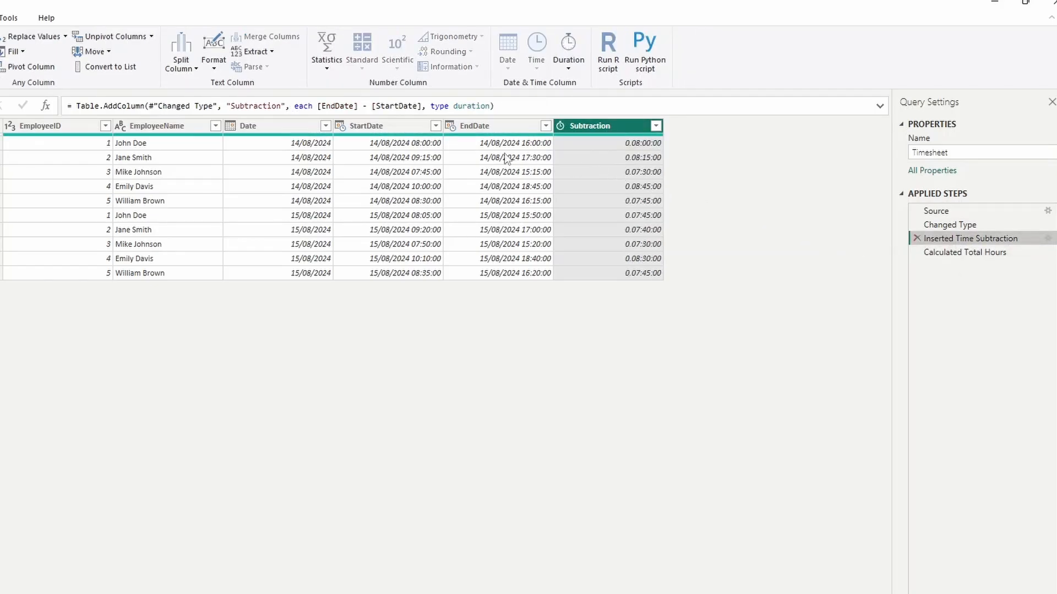
pyautogui.moveTo(594, 162)
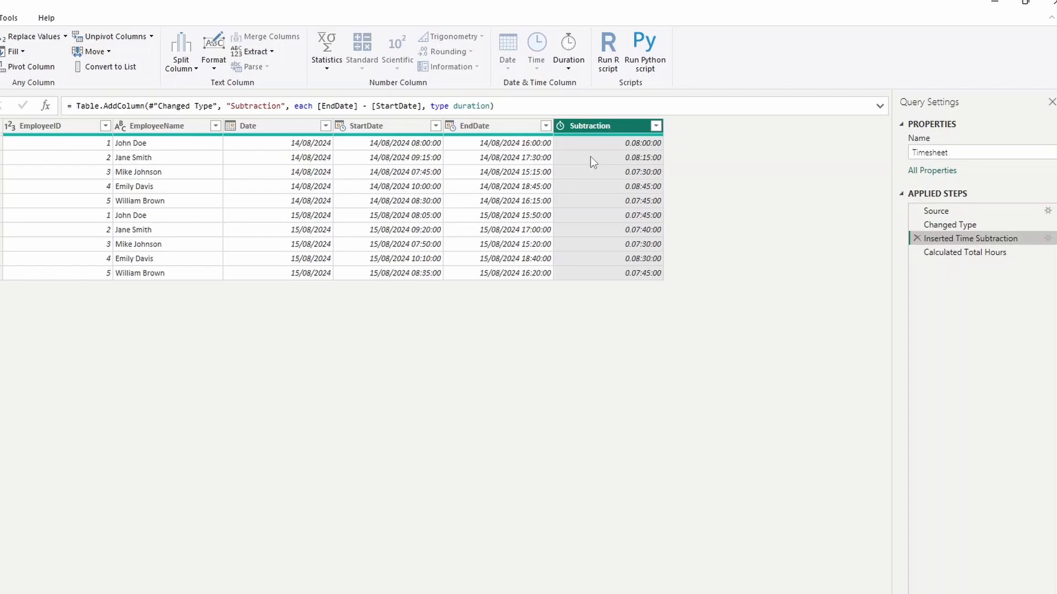
pyautogui.moveTo(965, 252)
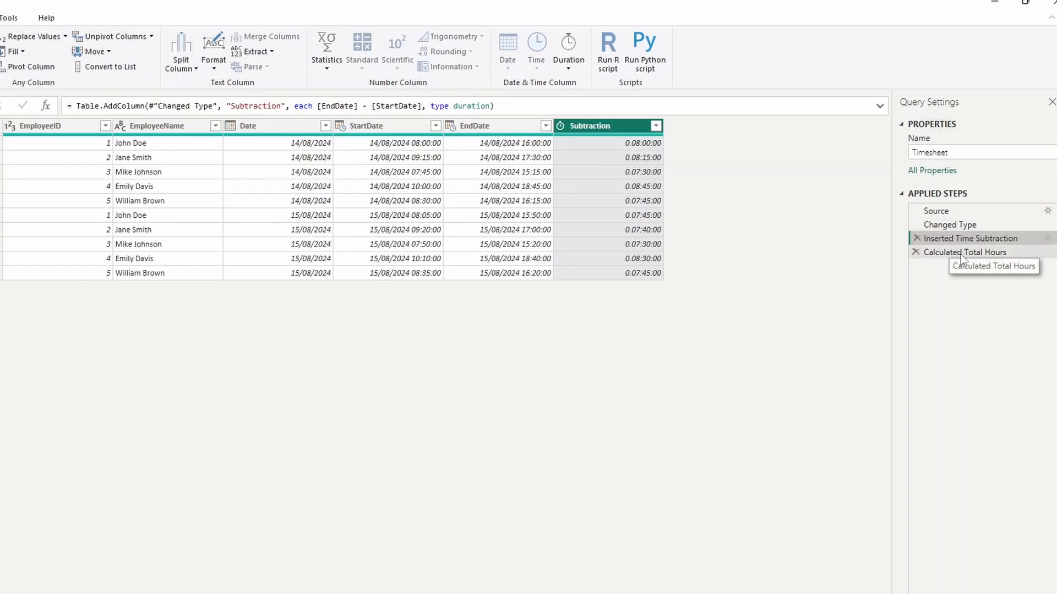
pyautogui.click(967, 252)
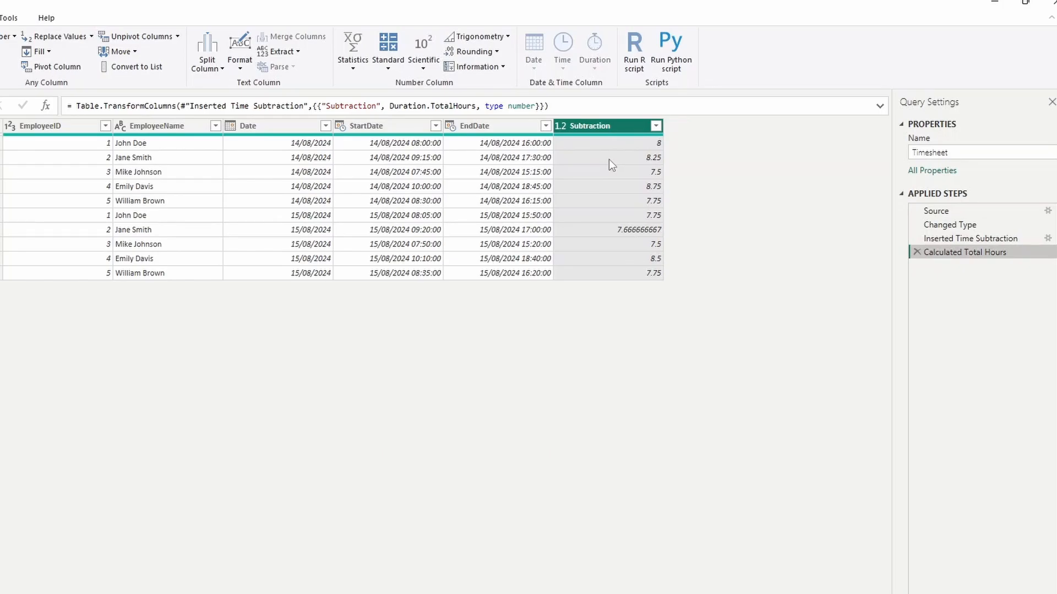
pyautogui.moveTo(477, 52)
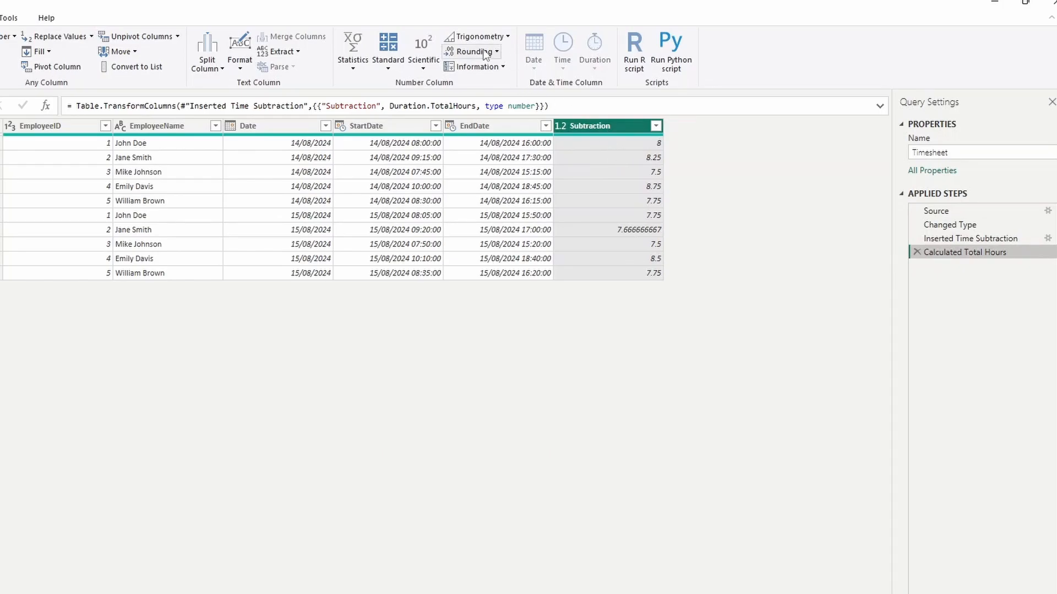
pyautogui.moveTo(475, 51)
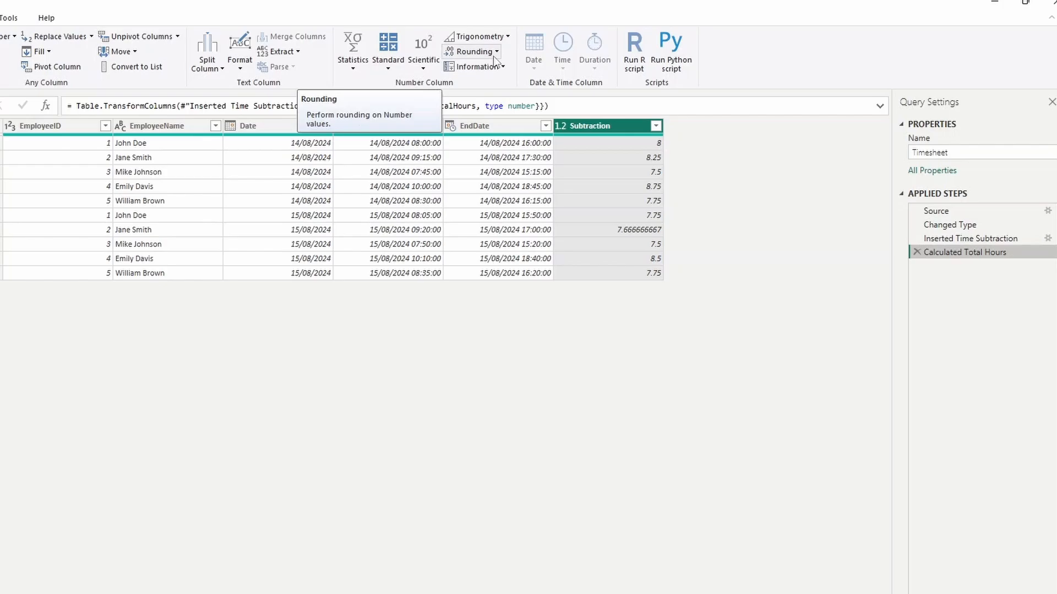
pyautogui.click(474, 51)
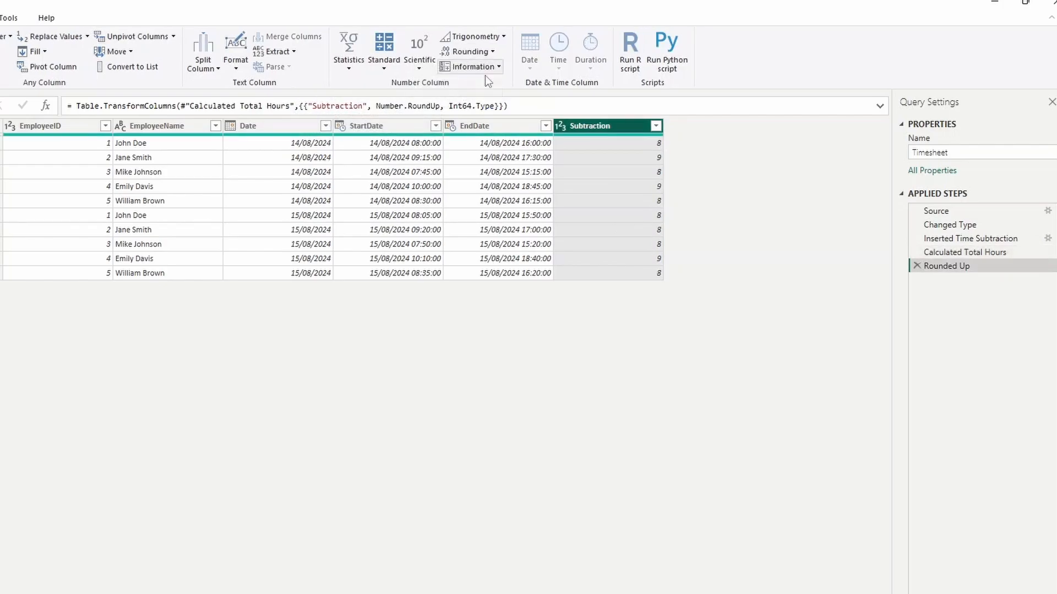
pyautogui.moveTo(630, 279)
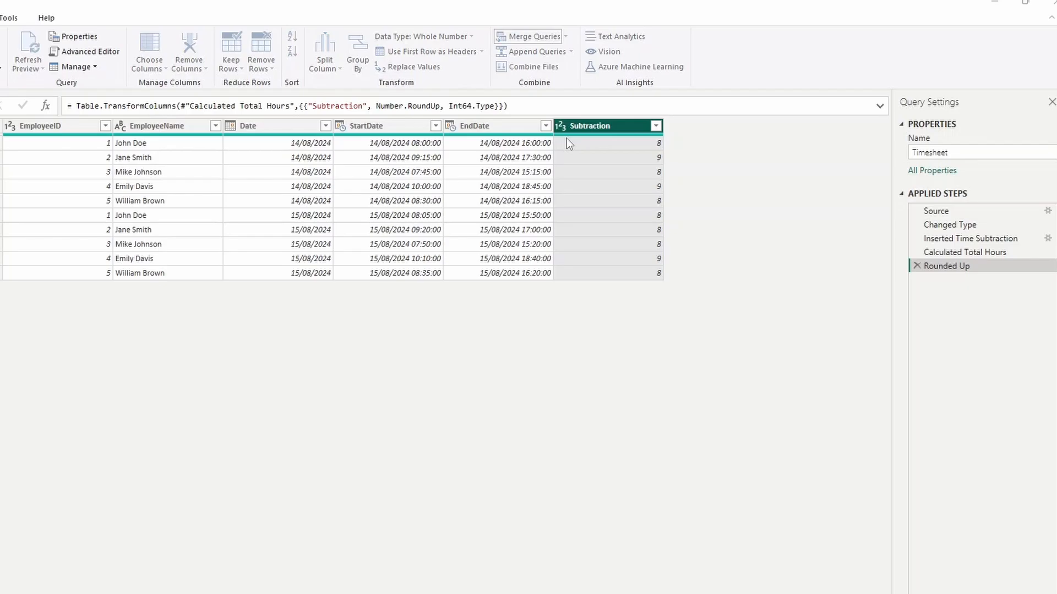
# Step: Merge Rates on EmployeeID keeping HourlyRate, then multiply Subtraction by HourlyRate
pyautogui.click(272, 332)
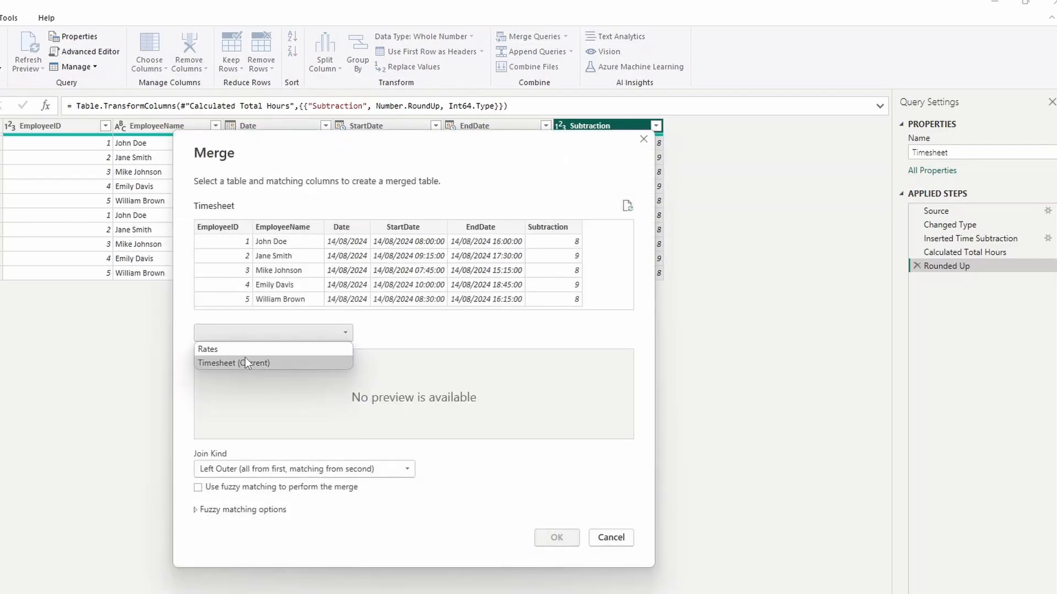
pyautogui.click(207, 348)
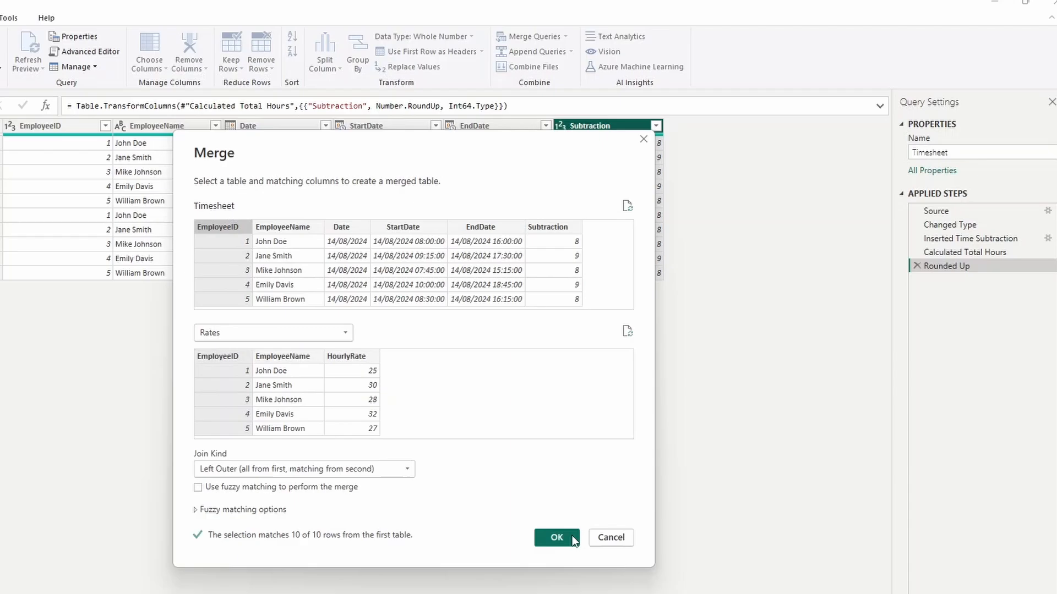
pyautogui.click(555, 537)
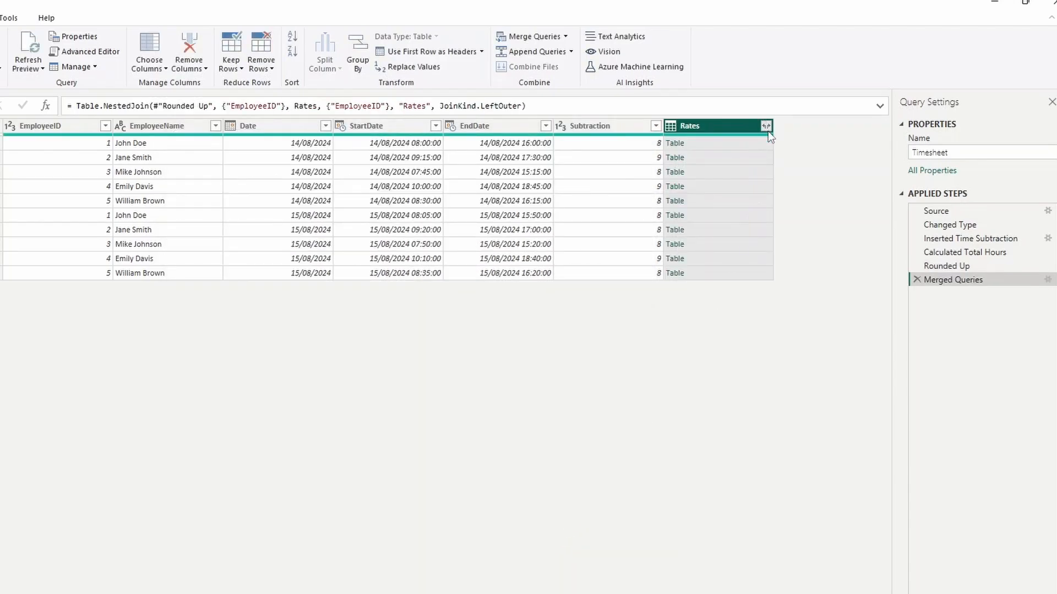
pyautogui.click(766, 126)
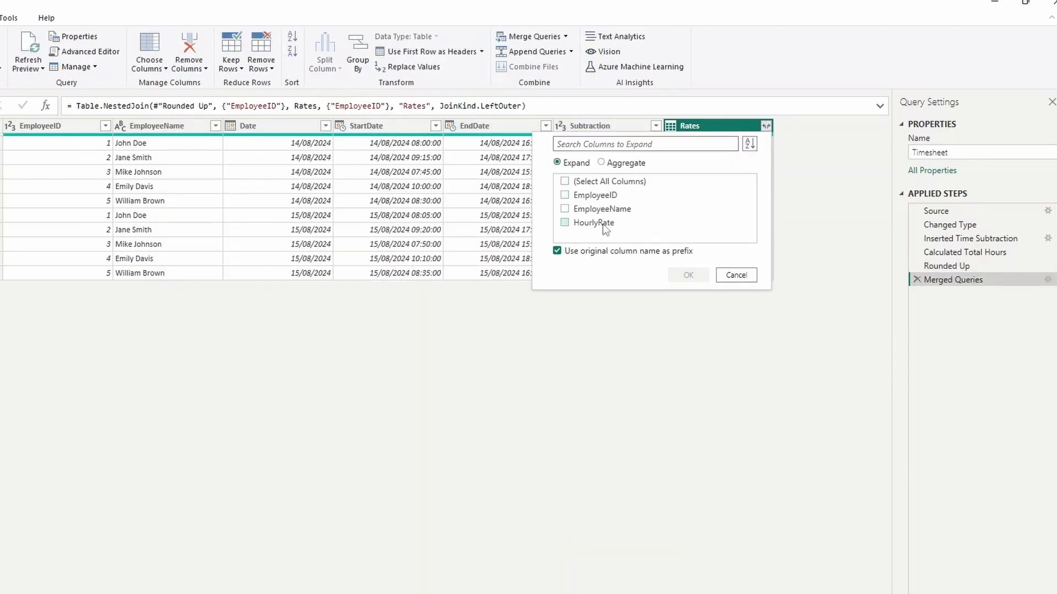
pyautogui.click(687, 276)
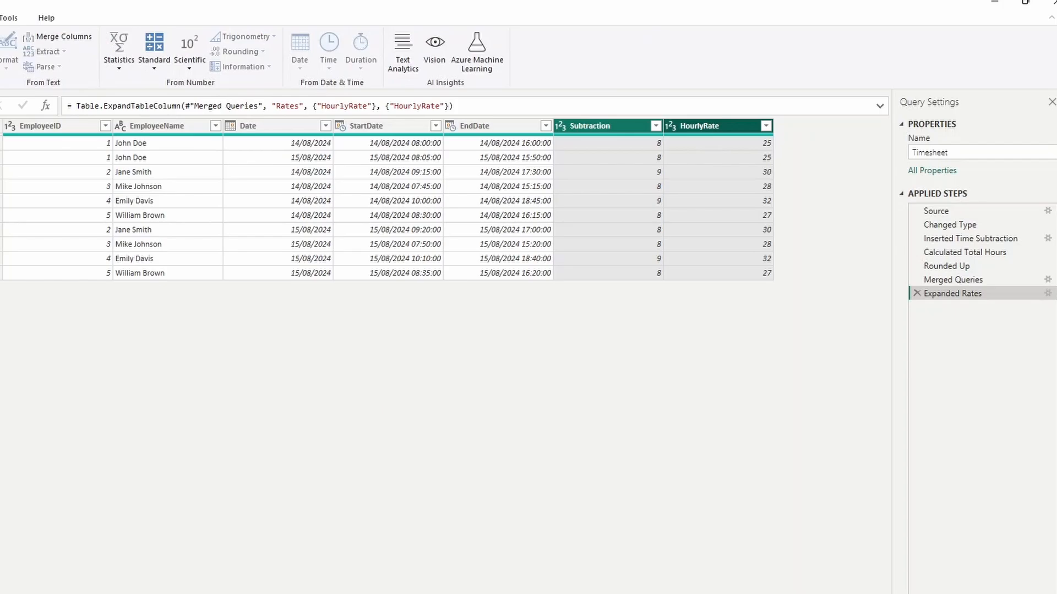
pyautogui.click(154, 46)
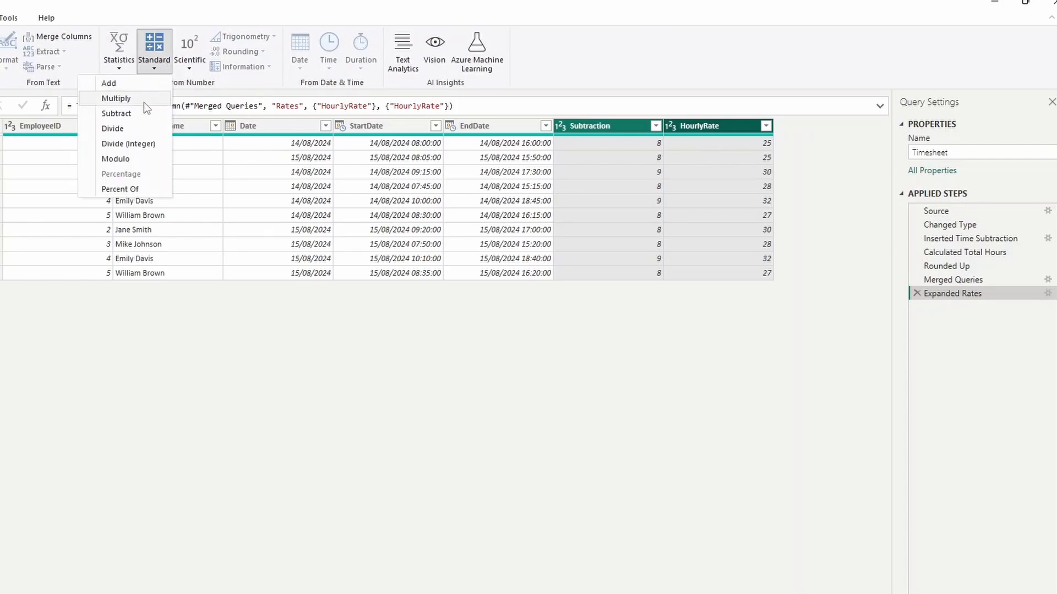
pyautogui.click(116, 98)
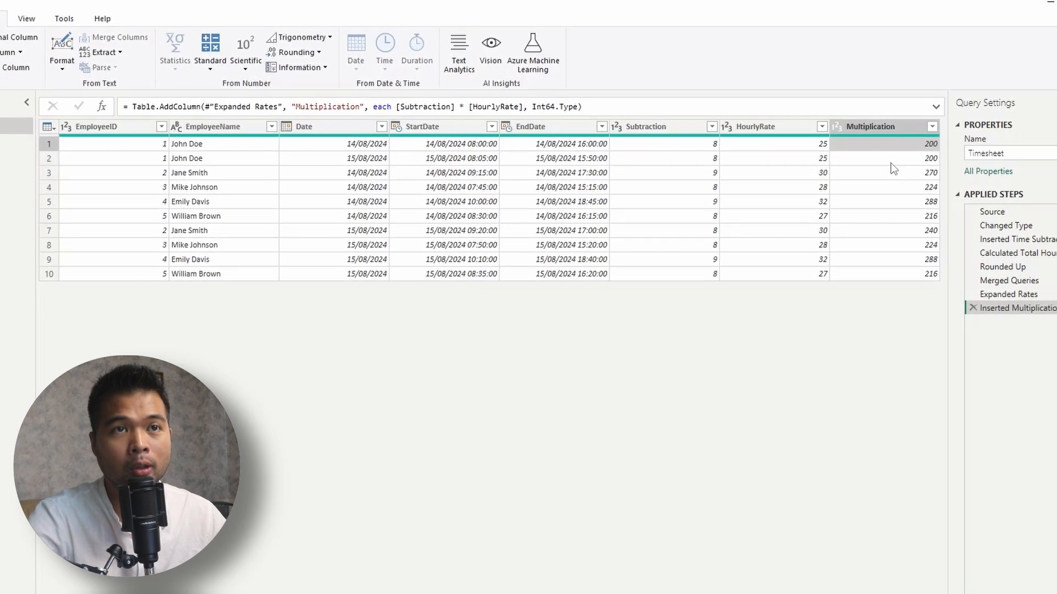
# Step: Group rows by EmployeeName with an Earnings column summing Multiplication, e.g. 400, 510
pyautogui.click(27, 102)
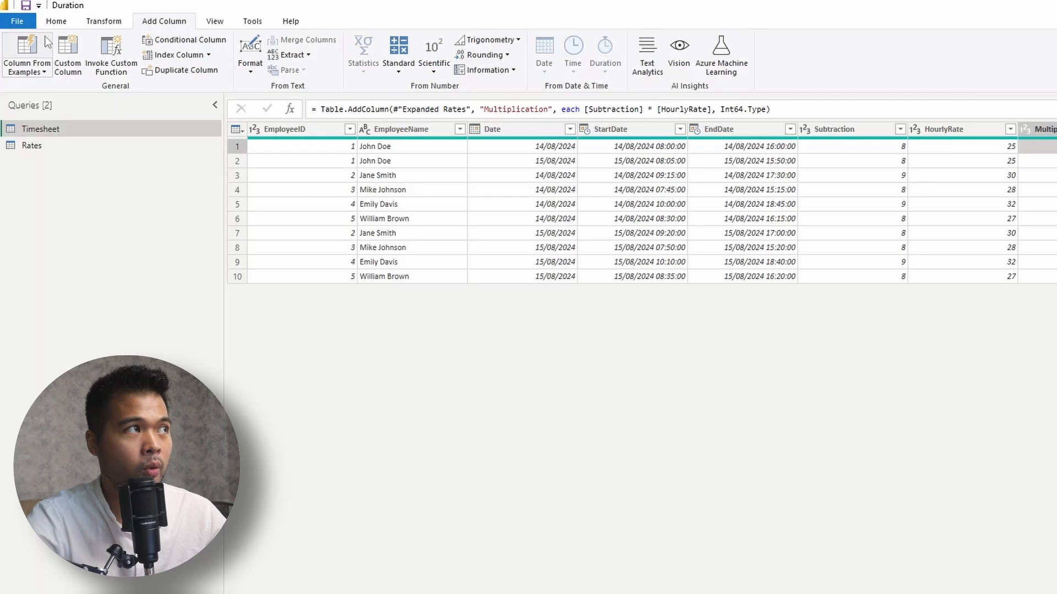
pyautogui.click(56, 21)
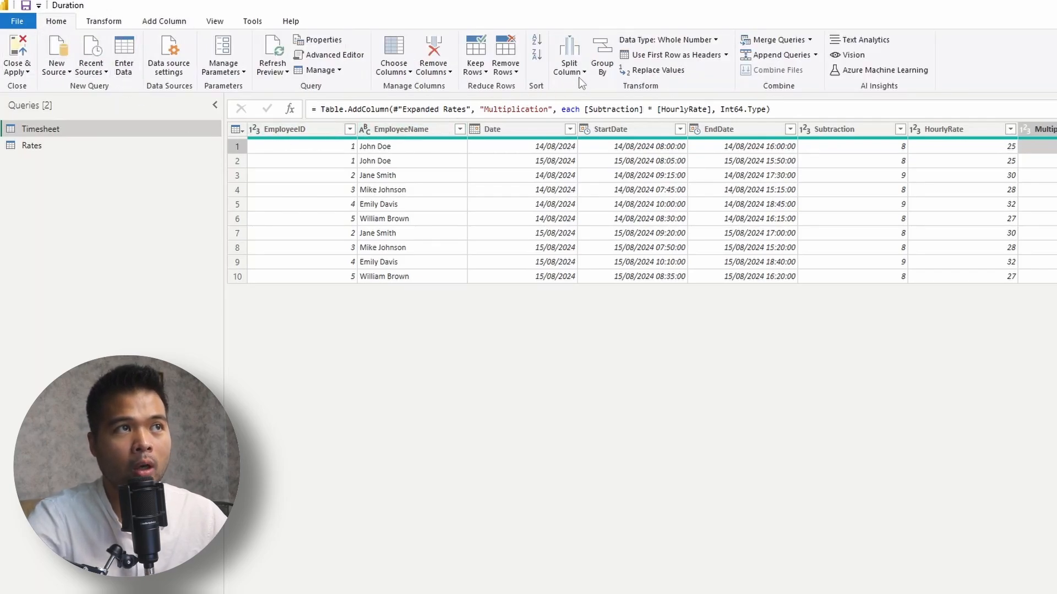
pyautogui.moveTo(601, 54)
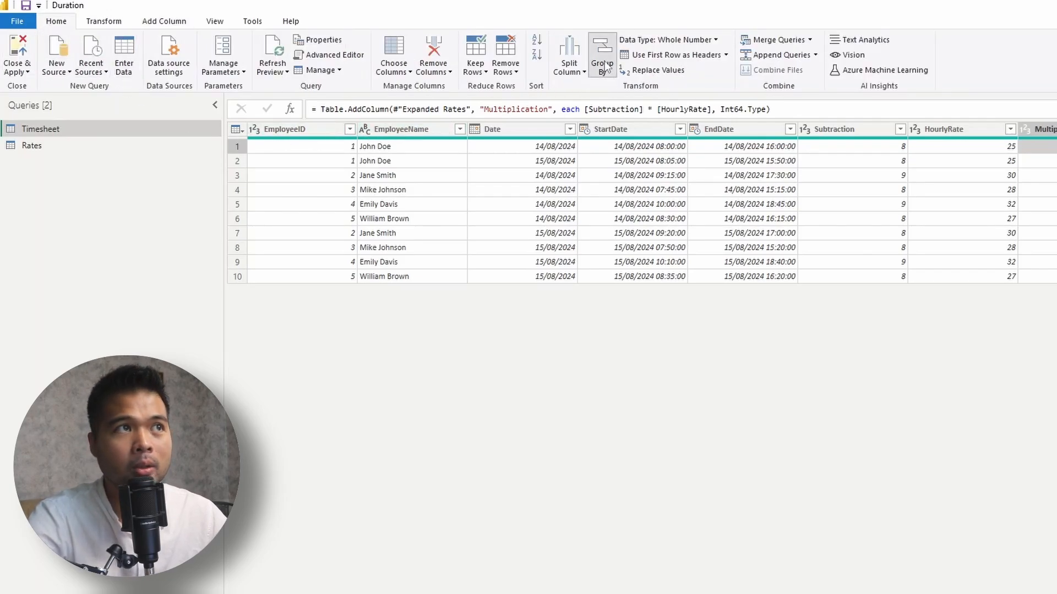
pyautogui.click(600, 55)
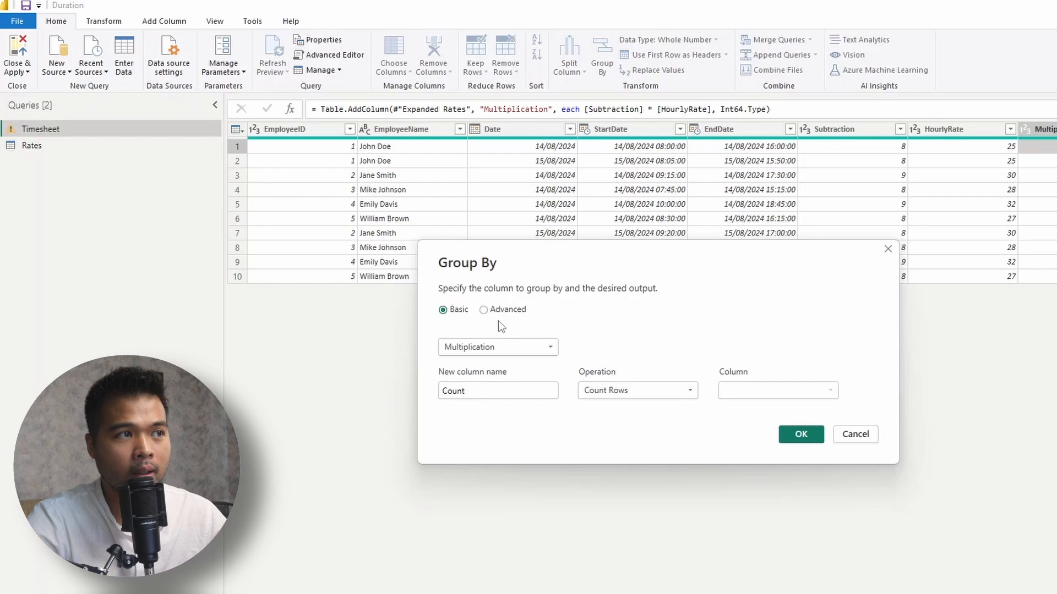
pyautogui.click(483, 309)
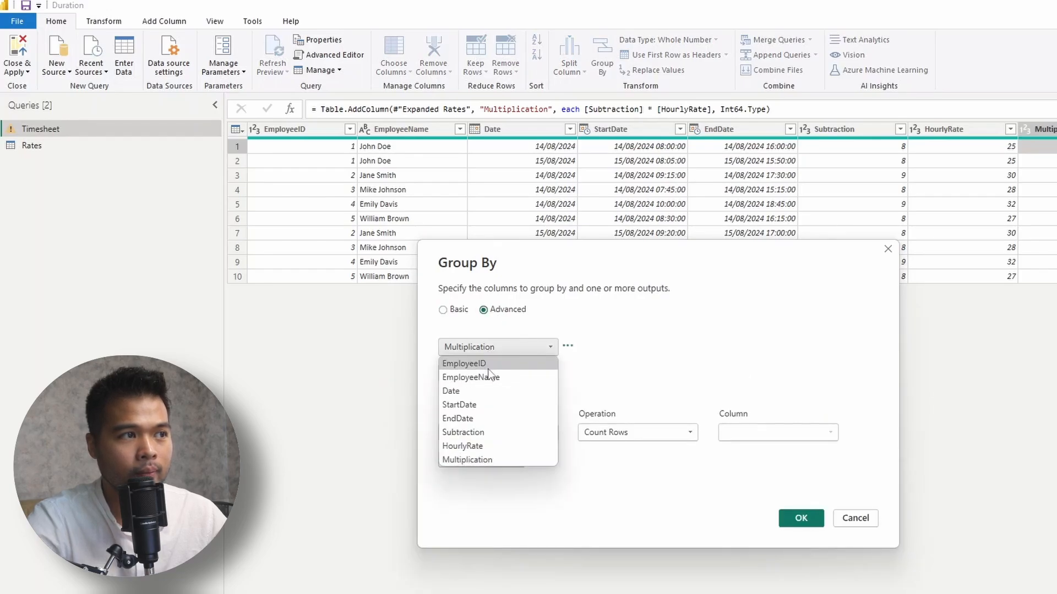
pyautogui.click(471, 376)
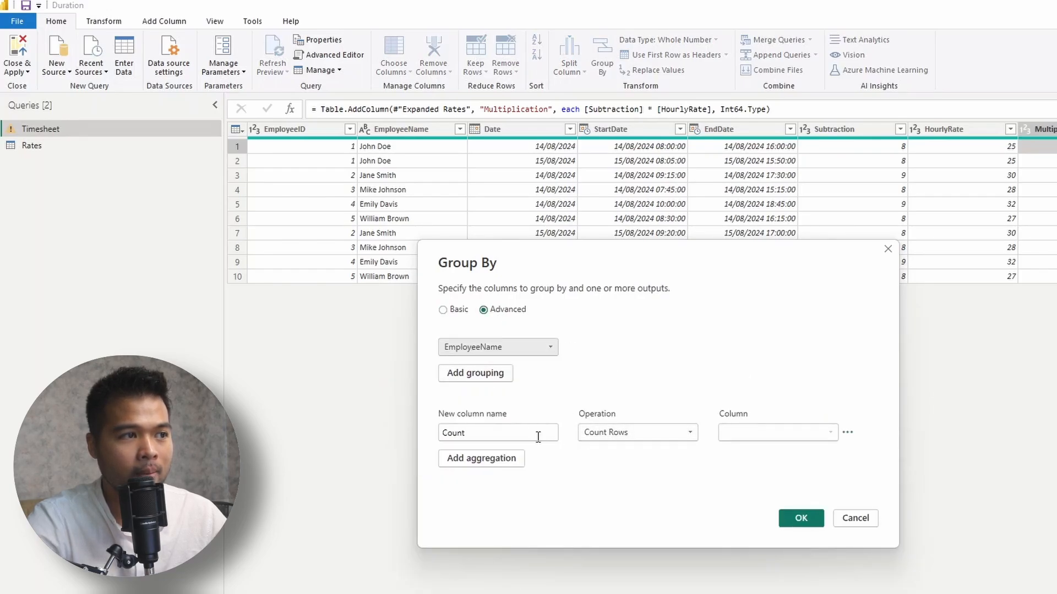
pyautogui.click(776, 432)
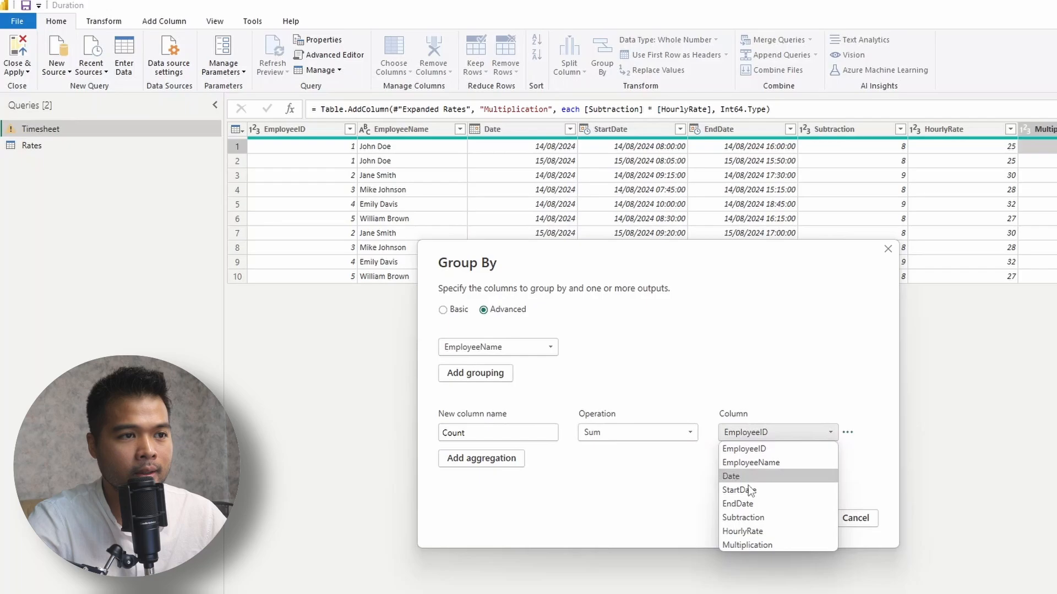
pyautogui.click(747, 544)
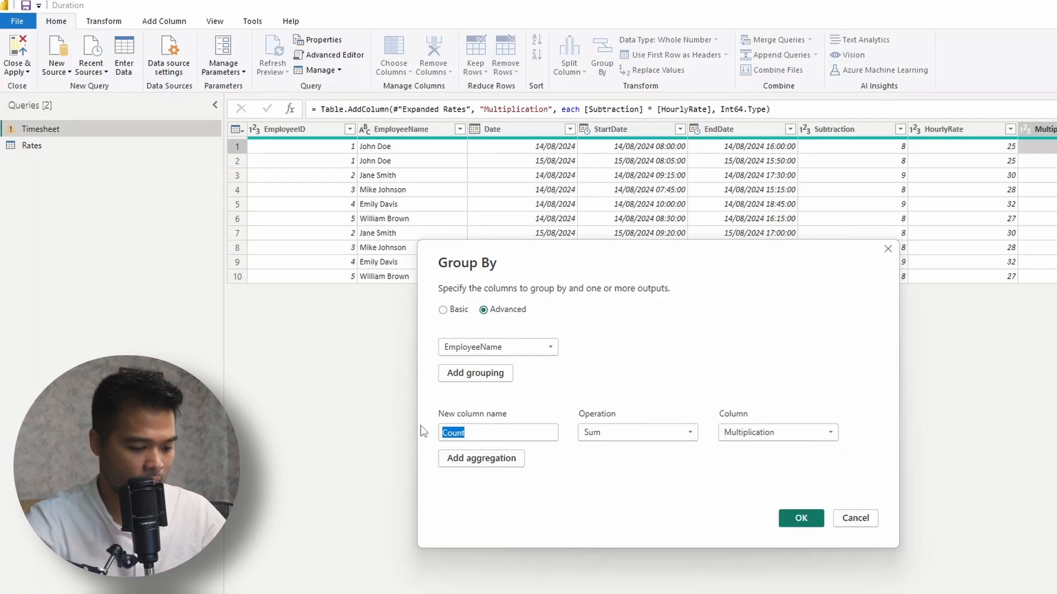
pyautogui.write('Earl')
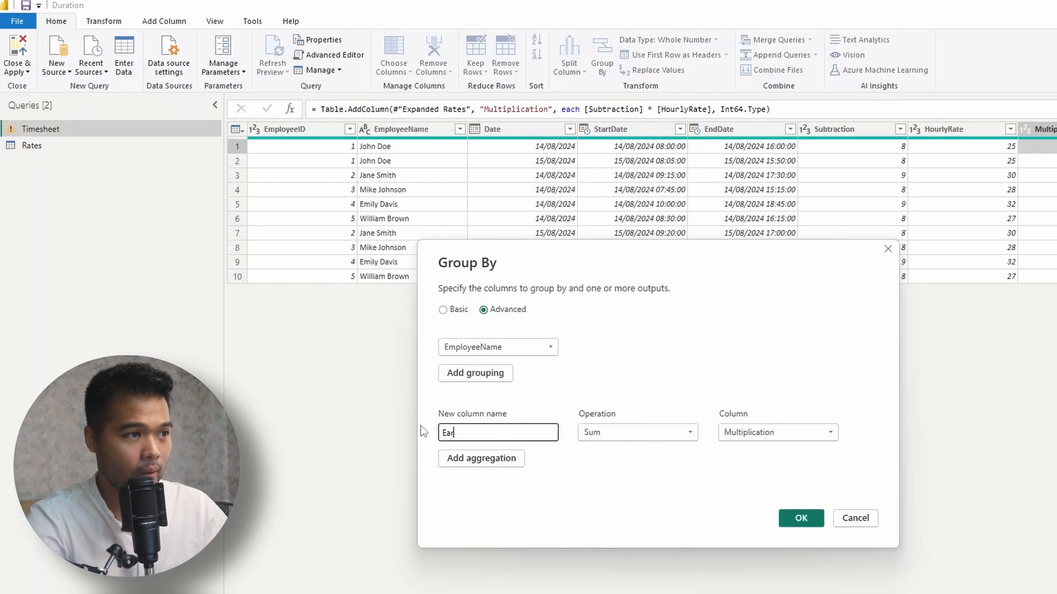
pyautogui.write('nings')
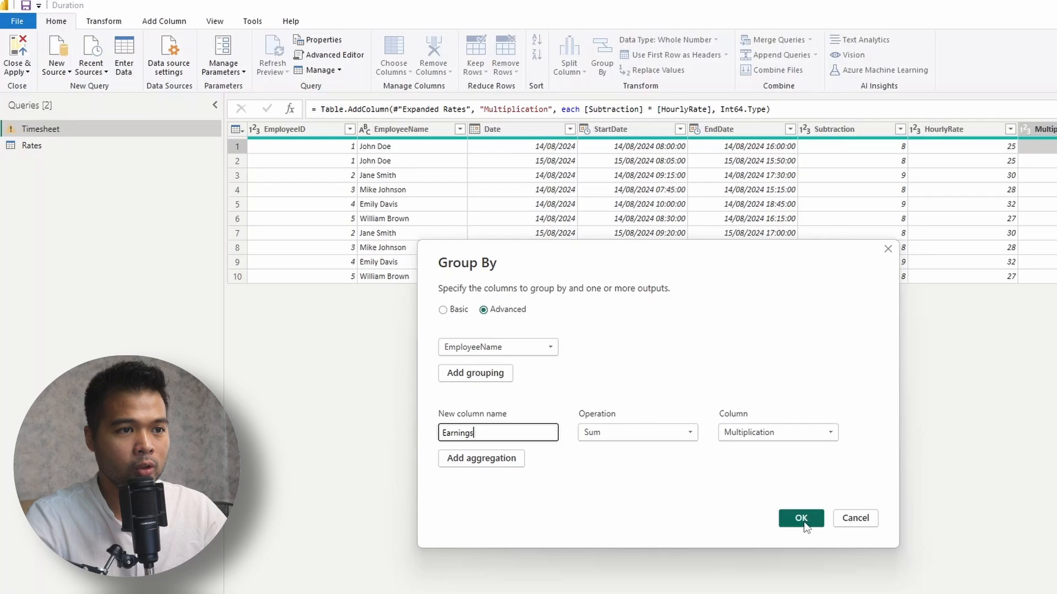
pyautogui.click(800, 517)
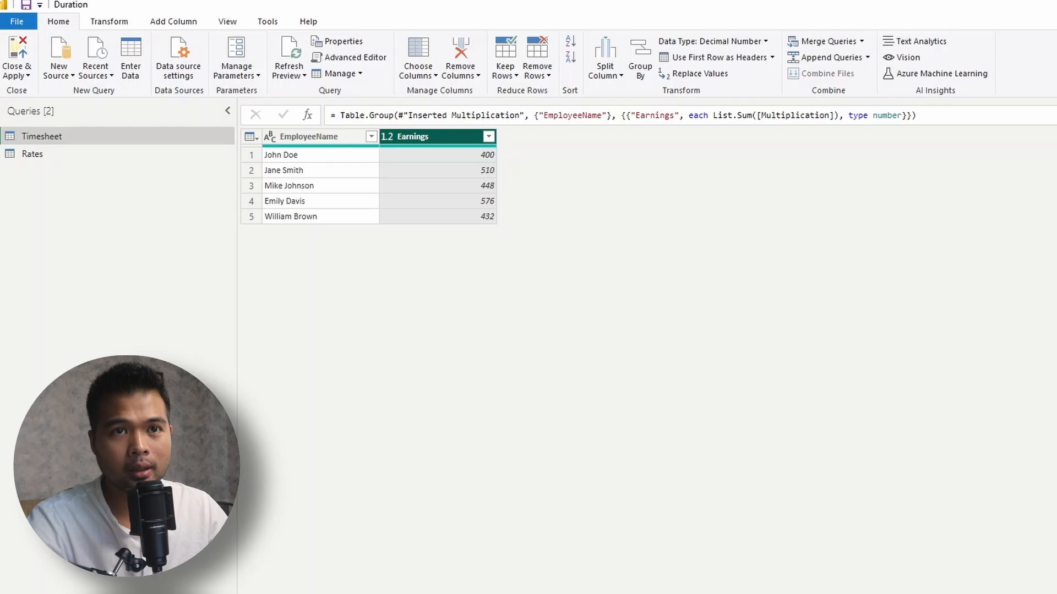
# Step: Delete the Grouped Rows step and remove the Subtraction and HourlyRate columns
pyautogui.click(969, 251)
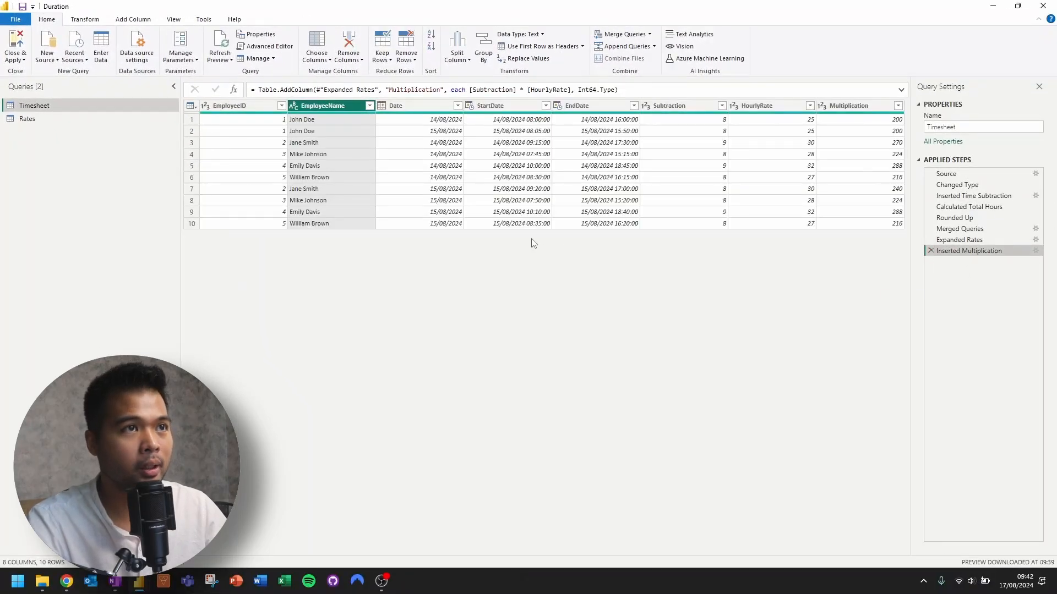
pyautogui.click(674, 106)
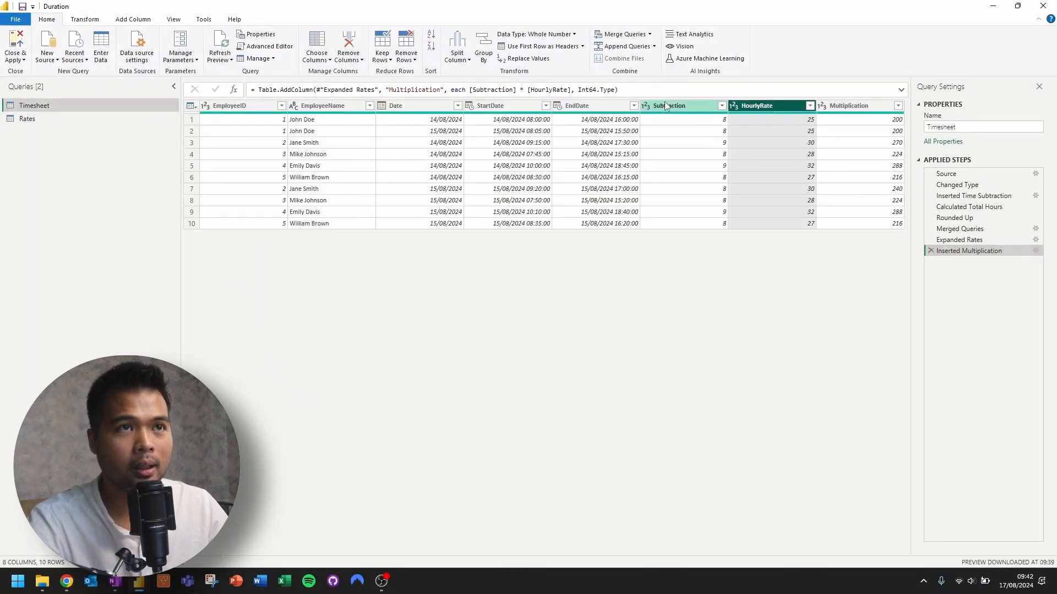
pyautogui.rightClick(670, 106)
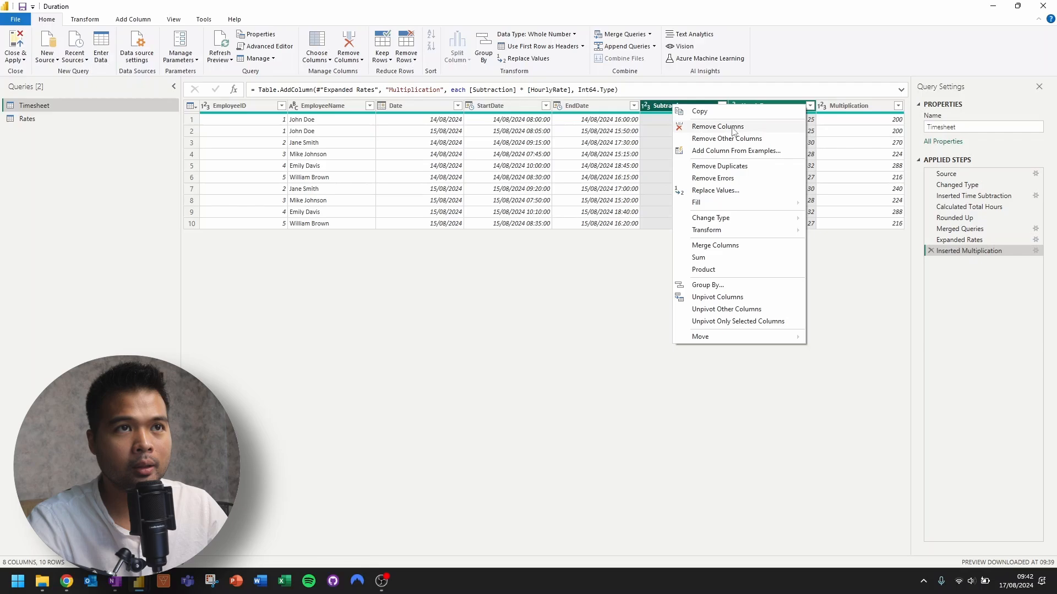
pyautogui.click(717, 126)
pyautogui.write('Earnings in PQ')
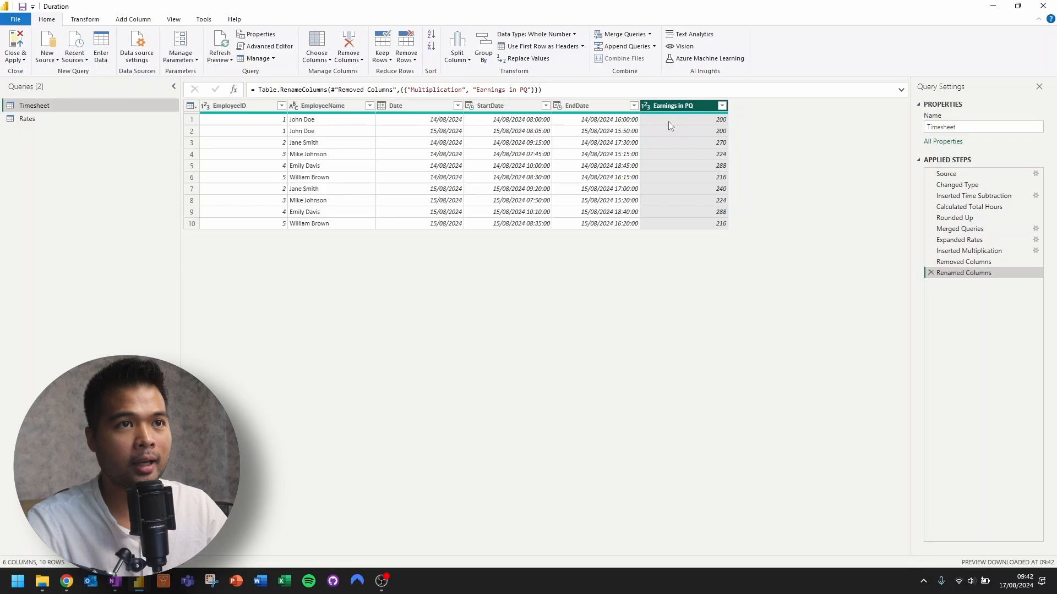
pyautogui.moveTo(682, 152)
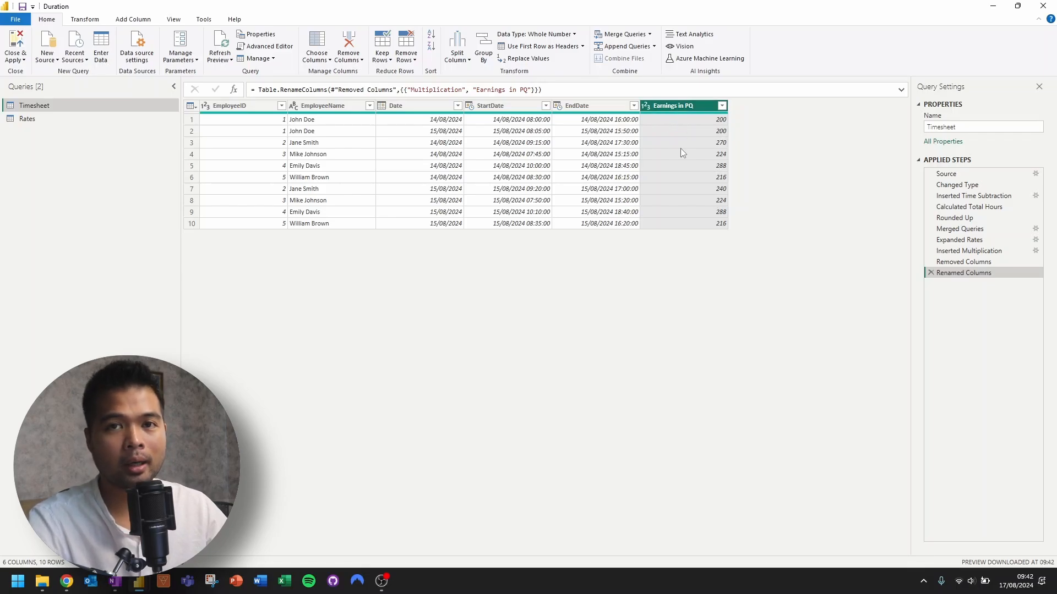
pyautogui.moveTo(669, 151)
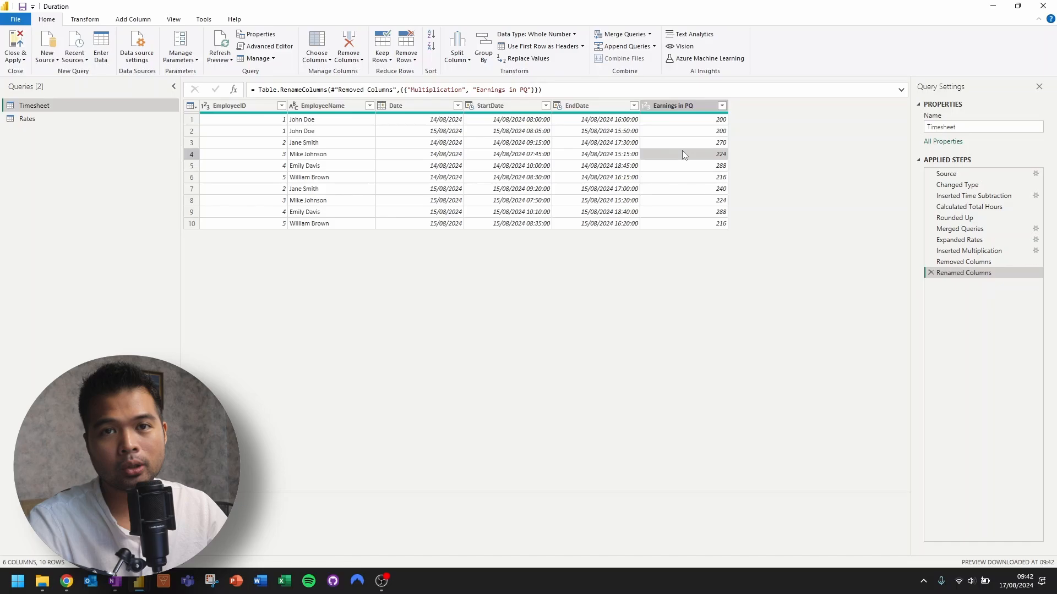
pyautogui.moveTo(4, 39)
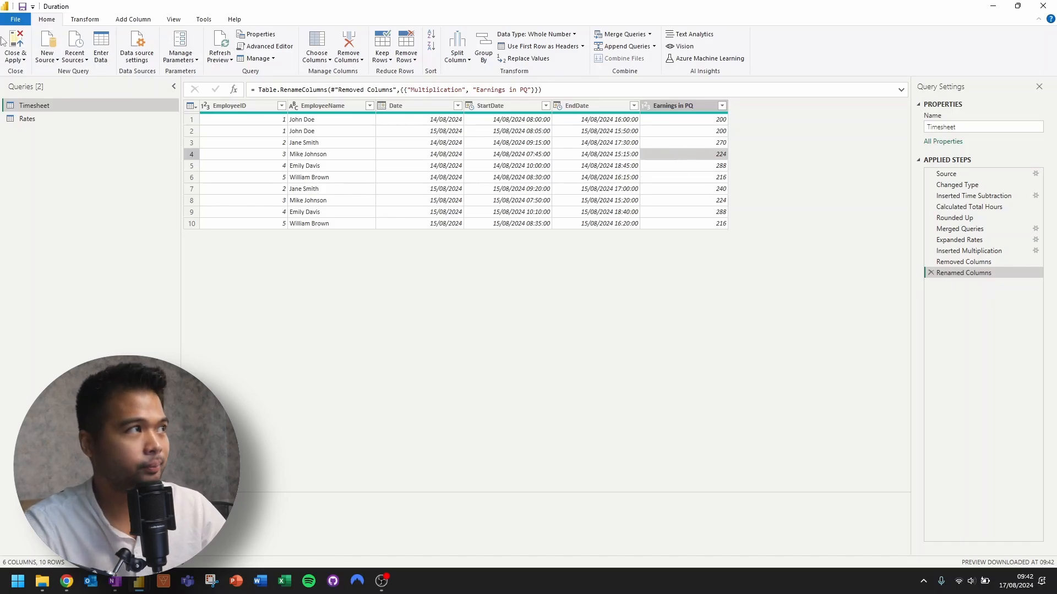
# Step: Load the query changes and begin the column formula Earnings in DAX = DATEDIFF(StartDate, EndDate)
pyautogui.click(15, 47)
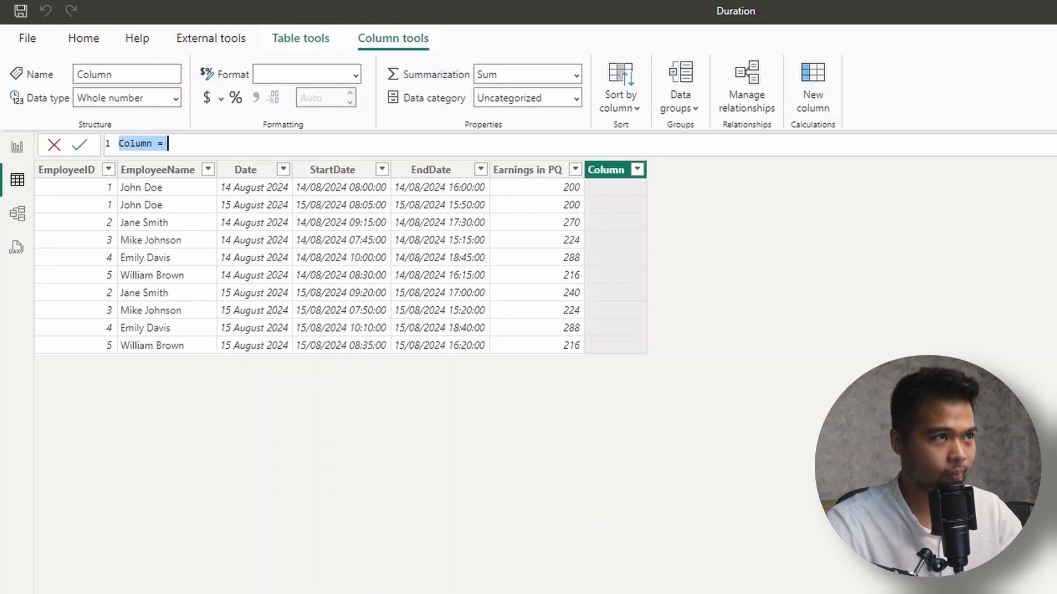
pyautogui.write('Earnings')
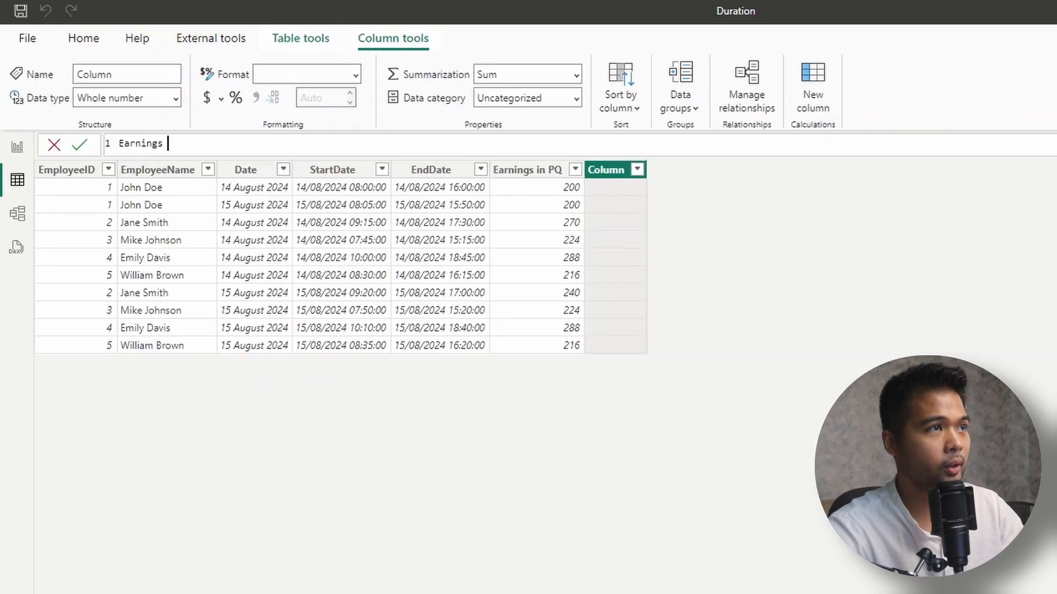
pyautogui.write('in DAX =')
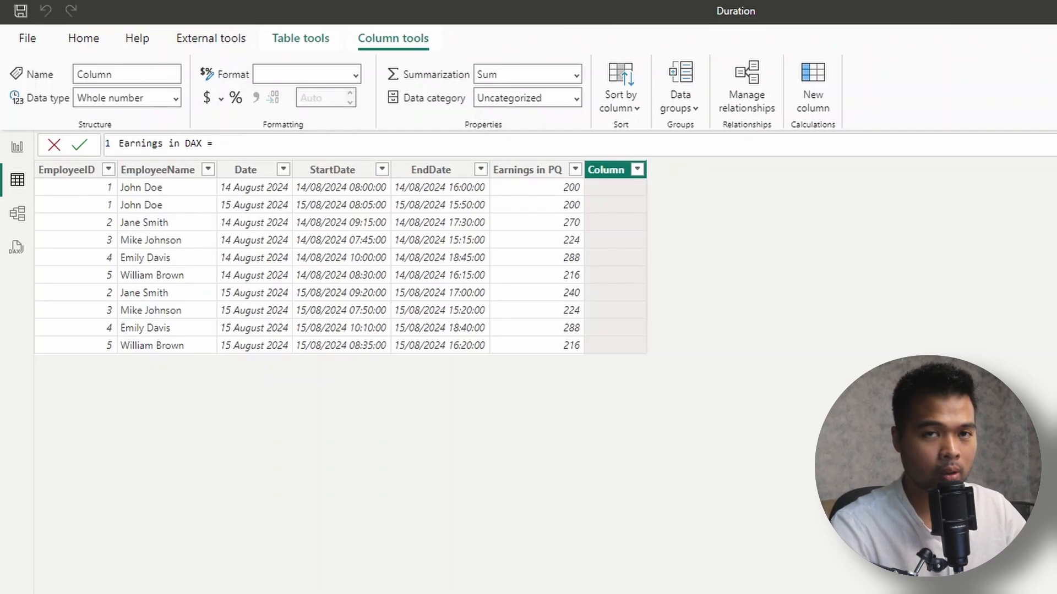
pyautogui.write('DATEDIFF(')
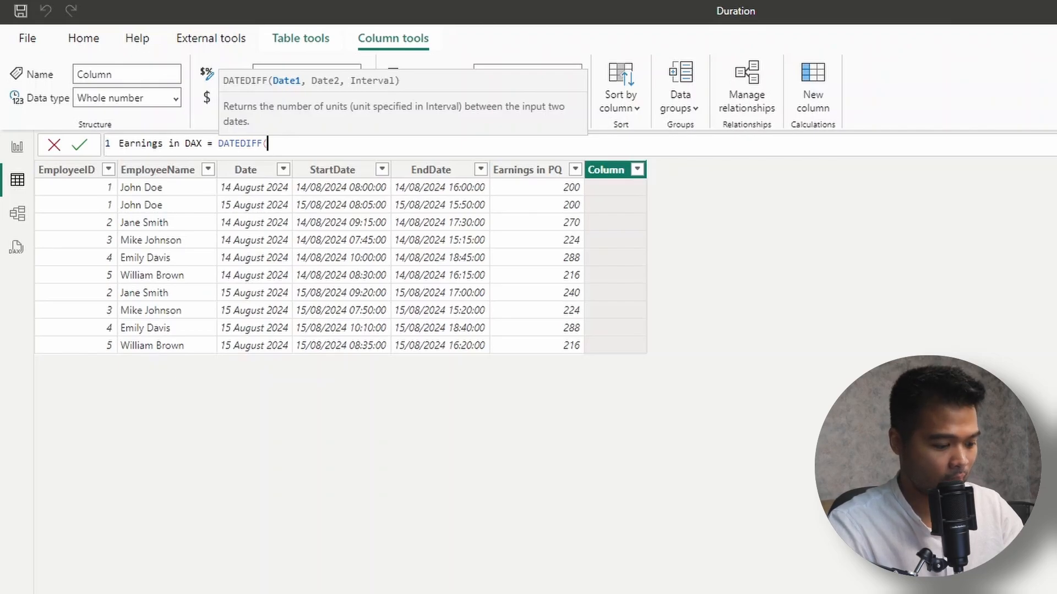
pyautogui.write('StartDate], E')
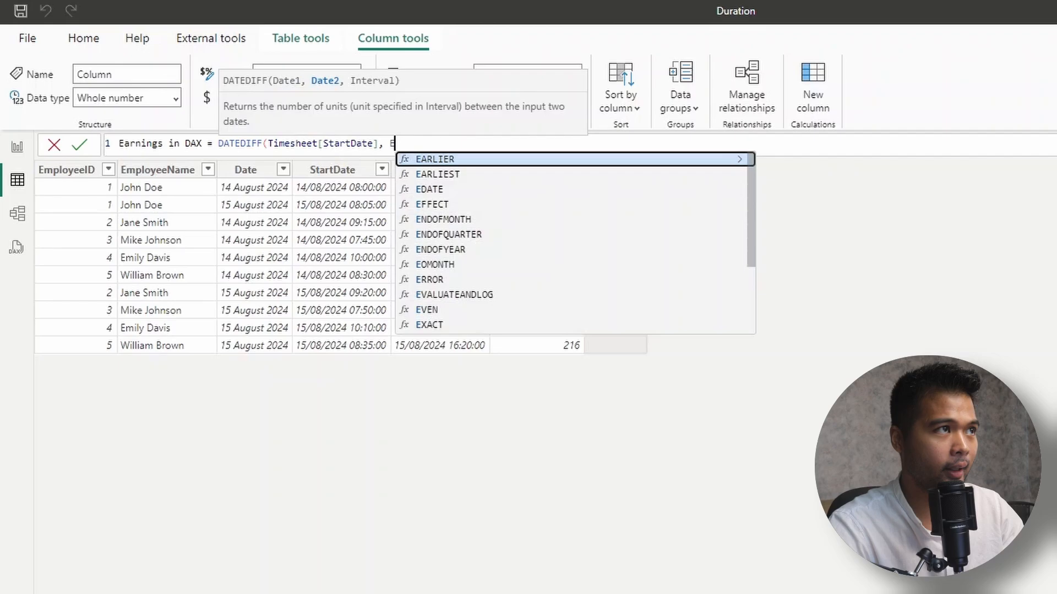
pyautogui.write('ndDate],')
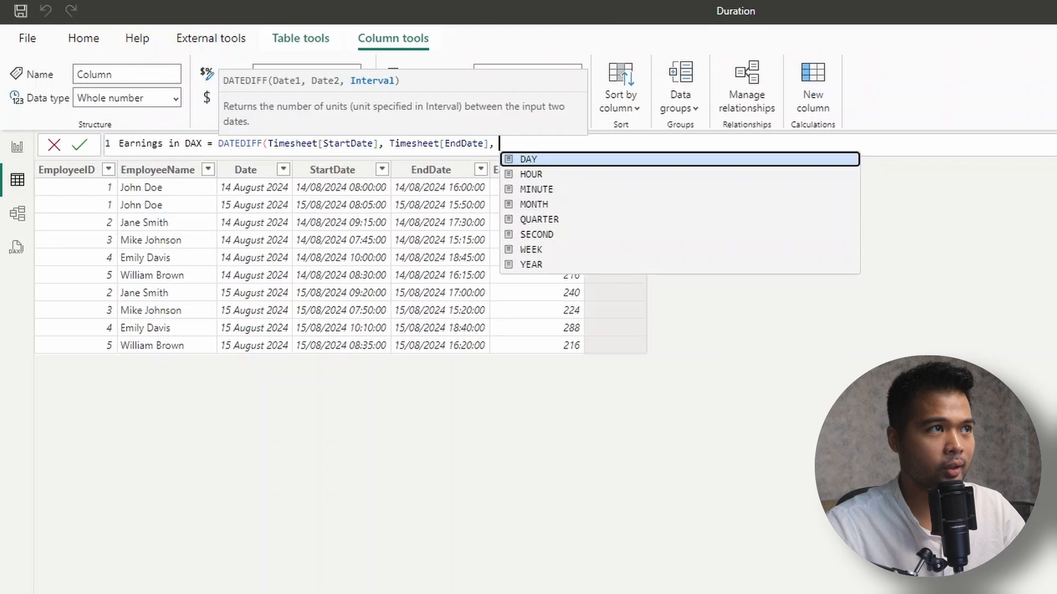
pyautogui.moveTo(565, 189)
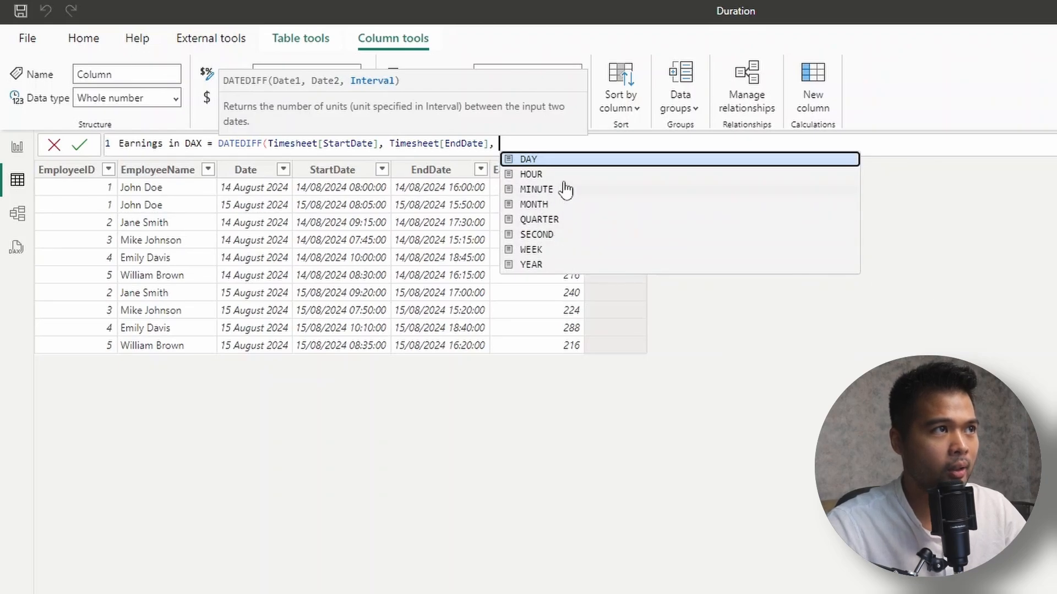
pyautogui.moveTo(534, 145)
pyautogui.write(' HOUR)')
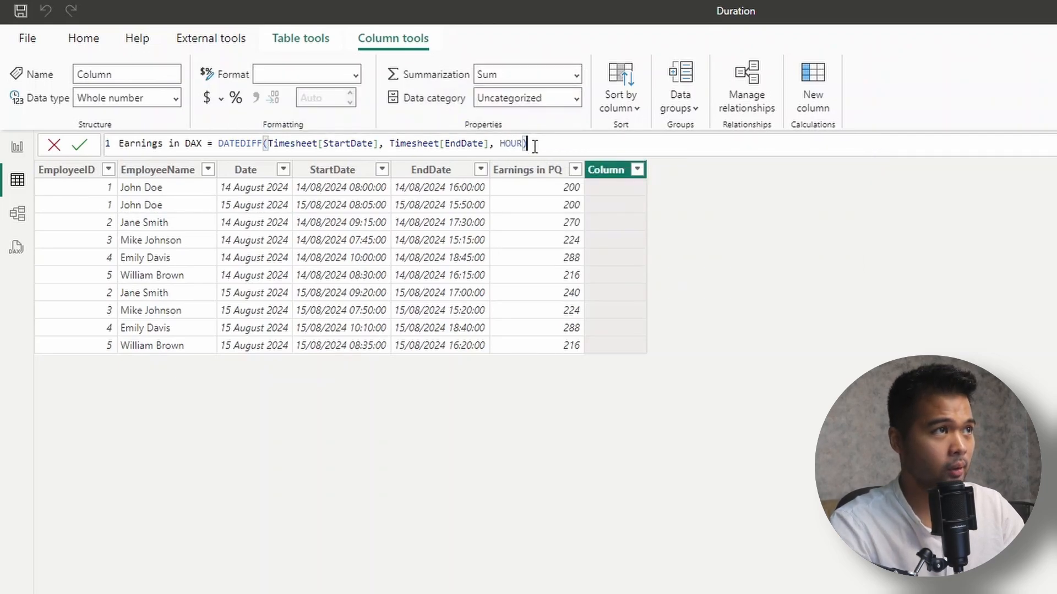
# Step: Commit the DATEDIFF hours column, then multiply it by RELATED(Rates[HourlyRate]) and apply
pyautogui.press('Return')
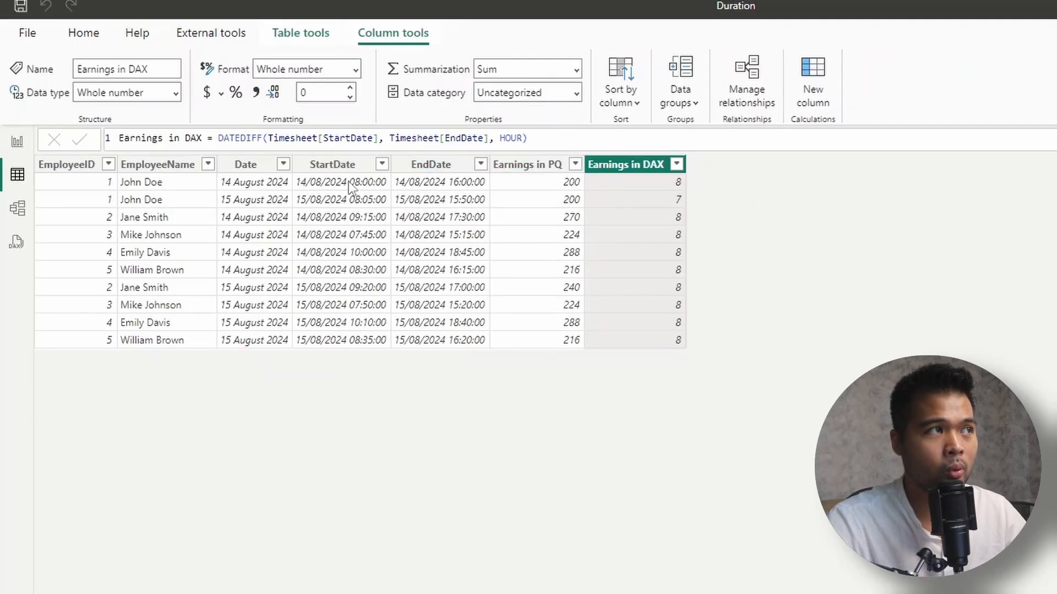
pyautogui.moveTo(378, 183)
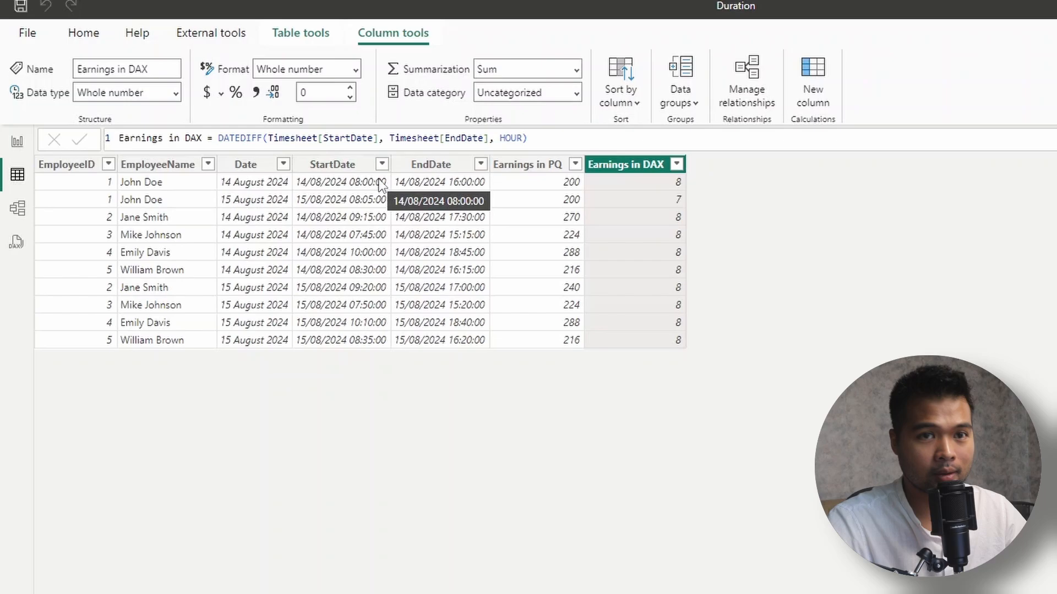
pyautogui.moveTo(654, 209)
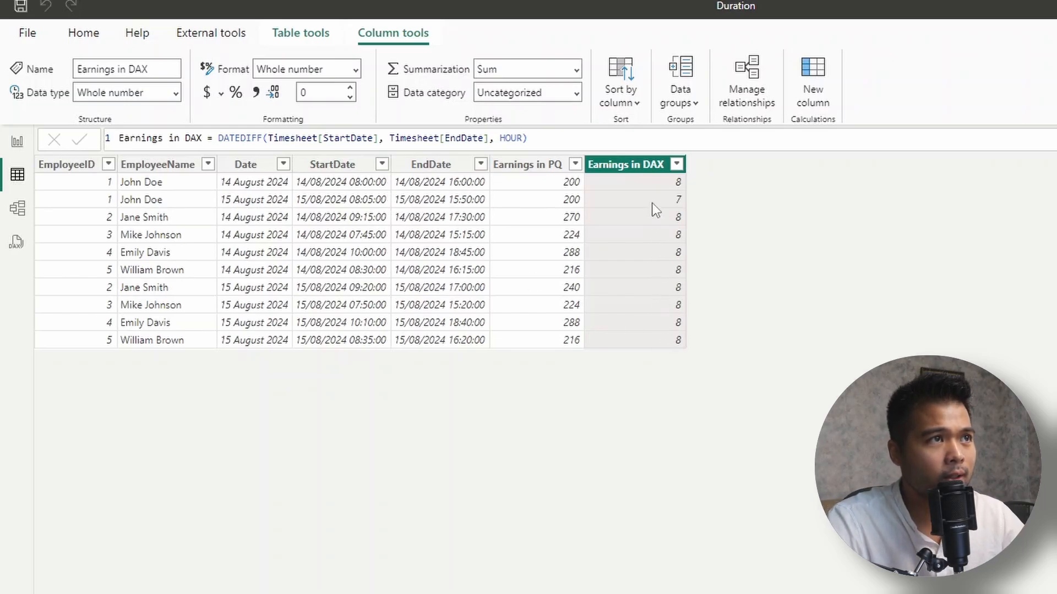
pyautogui.moveTo(652, 235)
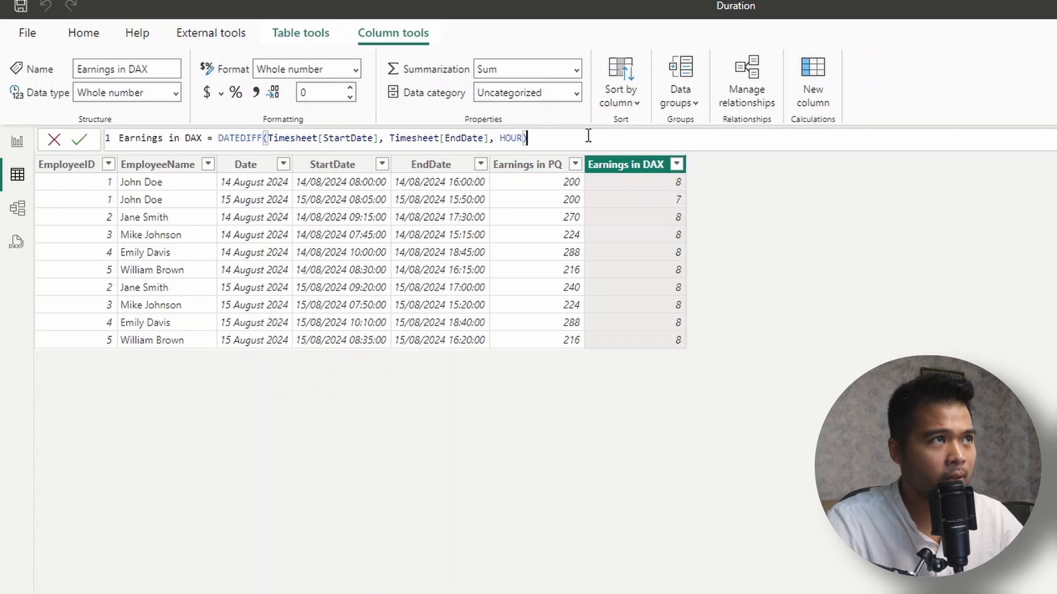
pyautogui.write('*')
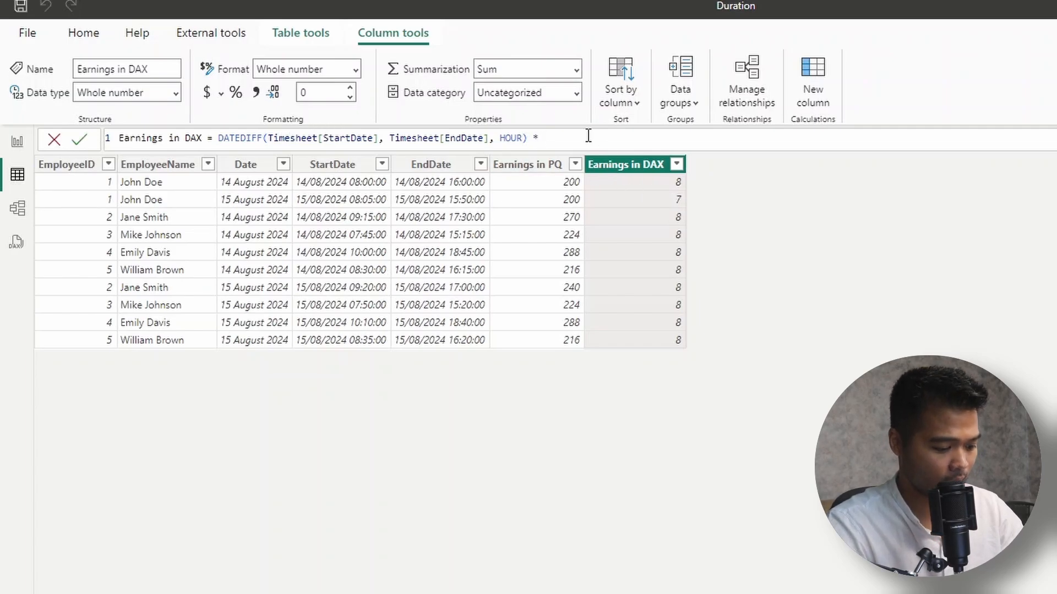
pyautogui.click(543, 138)
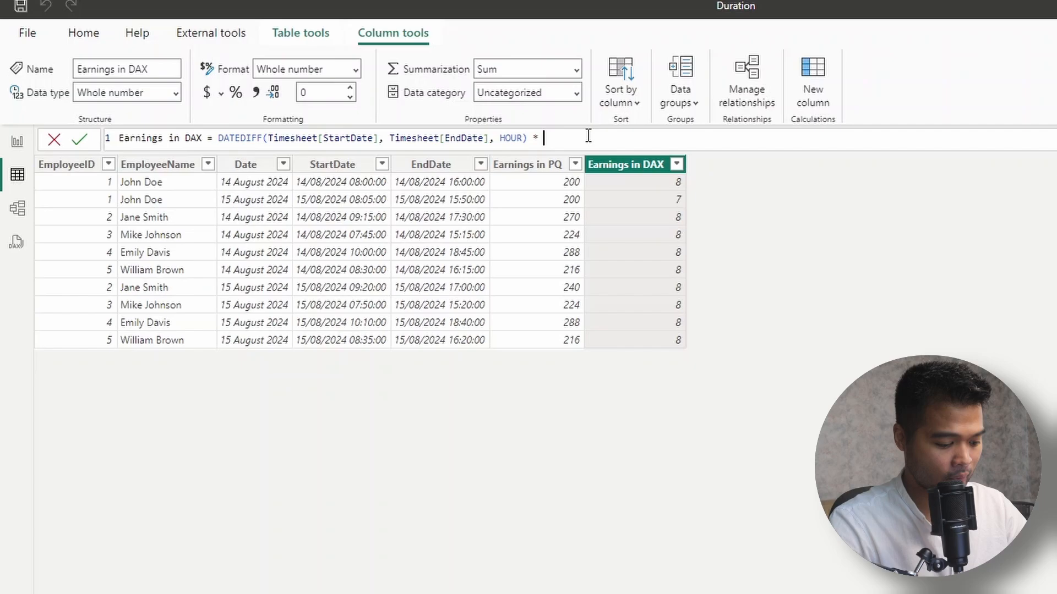
pyautogui.write('RELATED(Rates[HourlyRate')
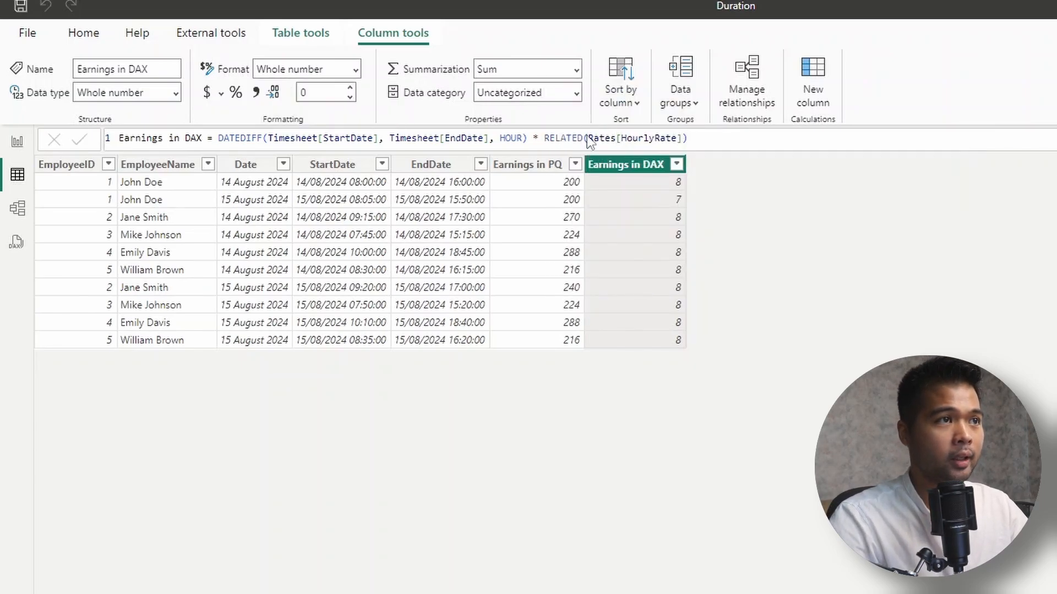
pyautogui.click(78, 139)
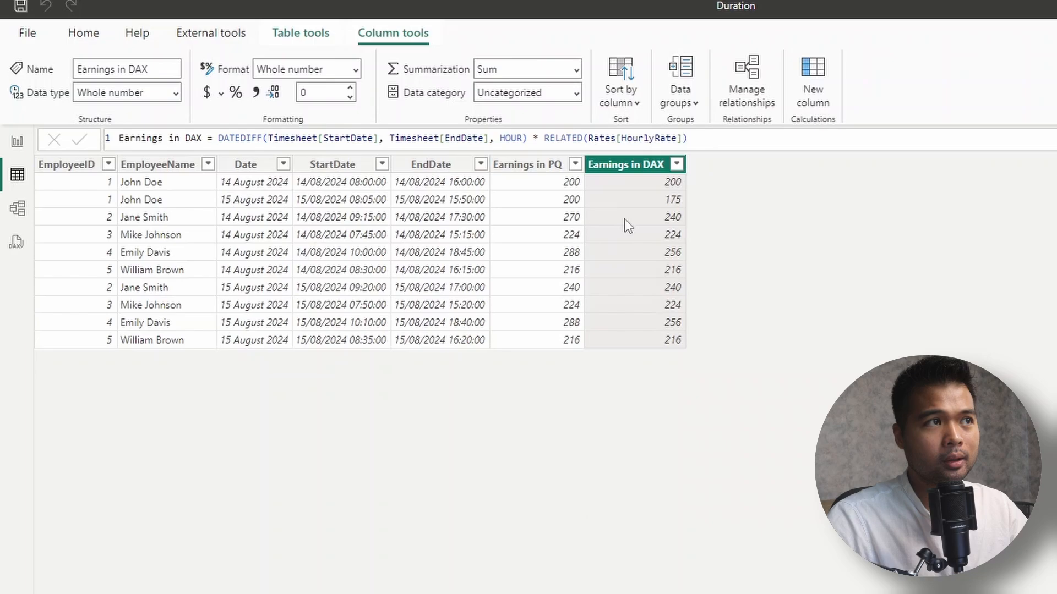
pyautogui.moveTo(621, 312)
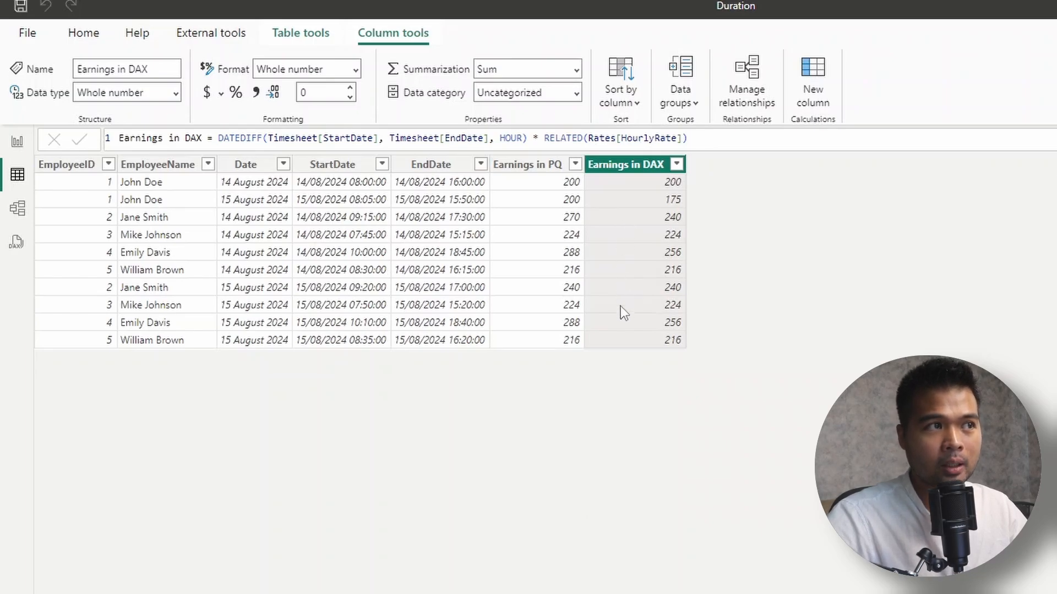
pyautogui.moveTo(630, 364)
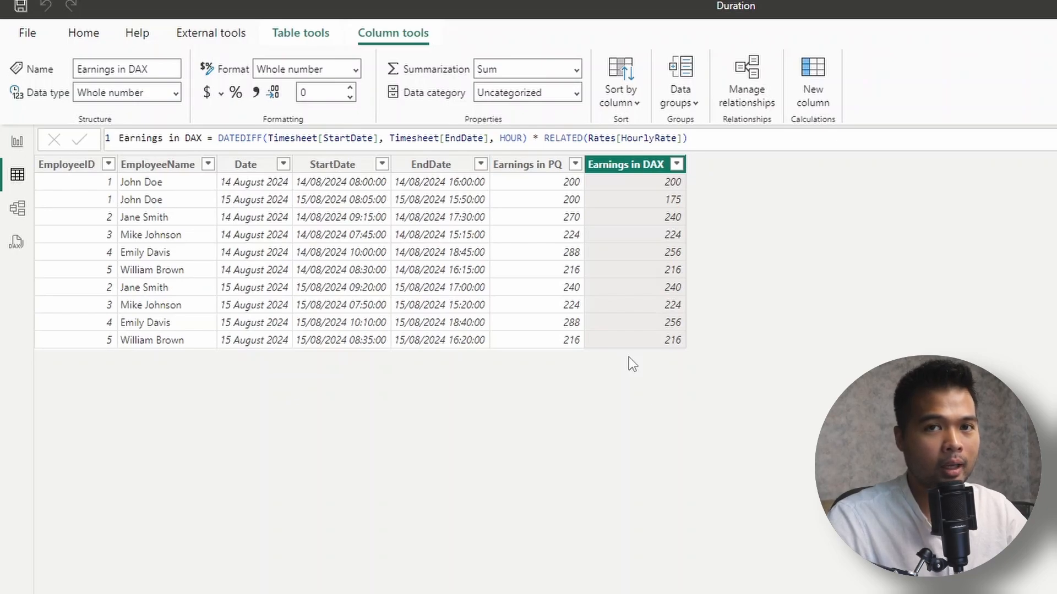
pyautogui.moveTo(630, 335)
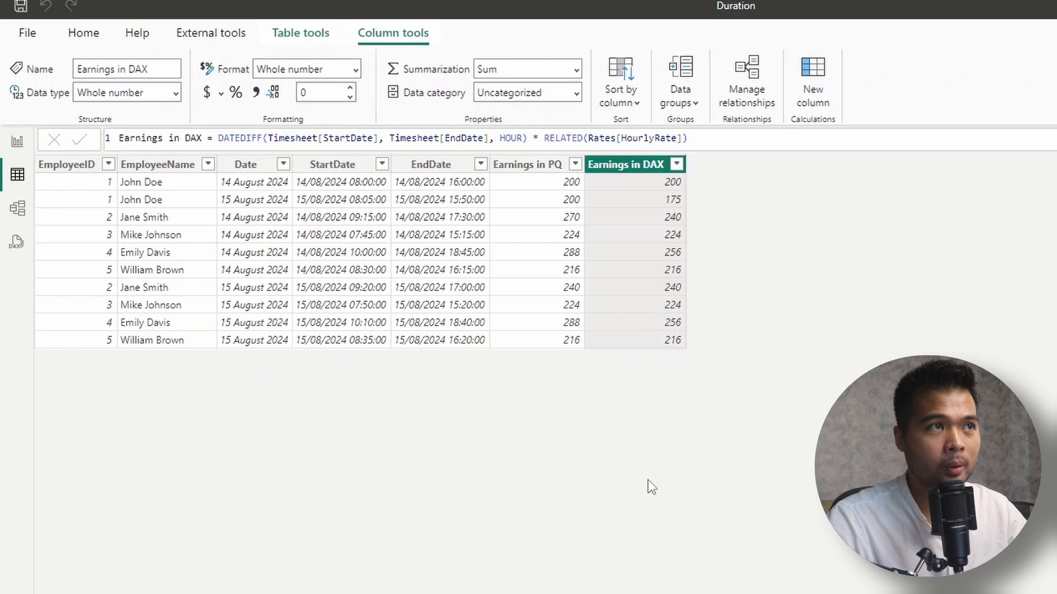
pyautogui.moveTo(647, 401)
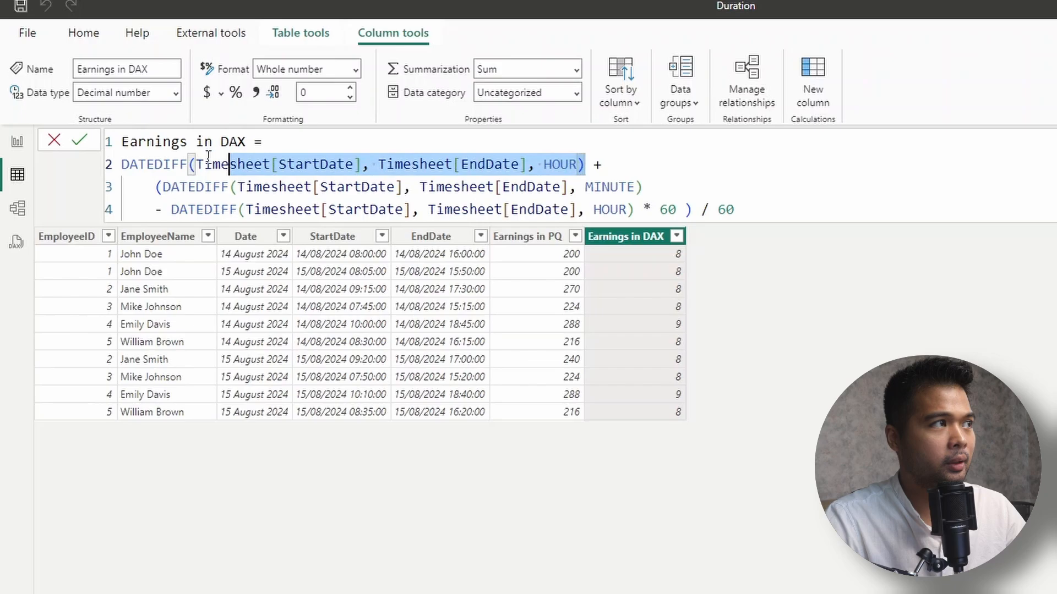
# Step: Rewrite Earnings in DAX to add leftover minutes over 60 to the hours, as a decimal
pyautogui.click(121, 164)
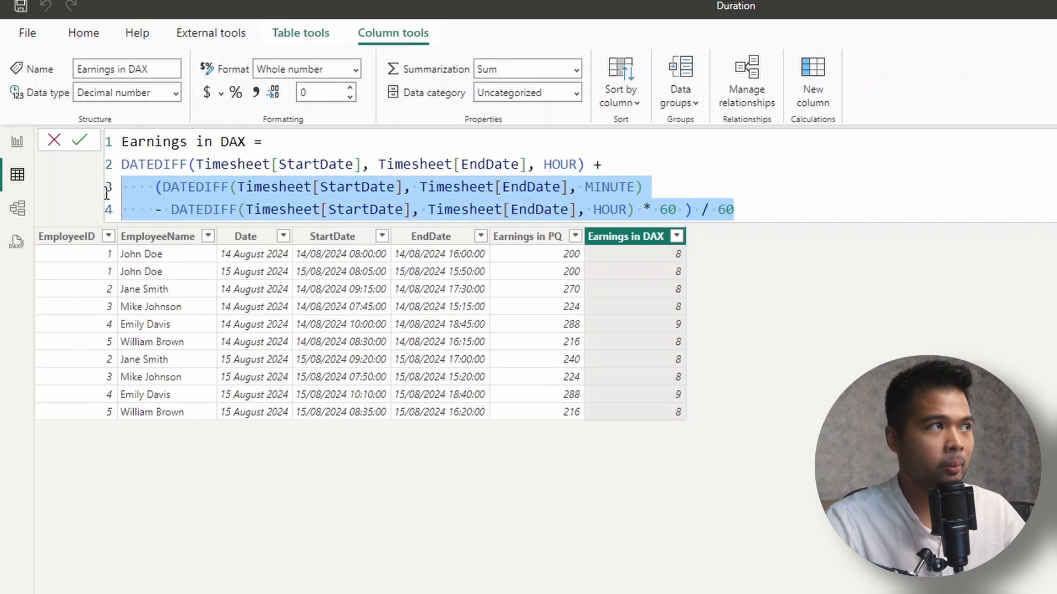
pyautogui.moveTo(108, 198)
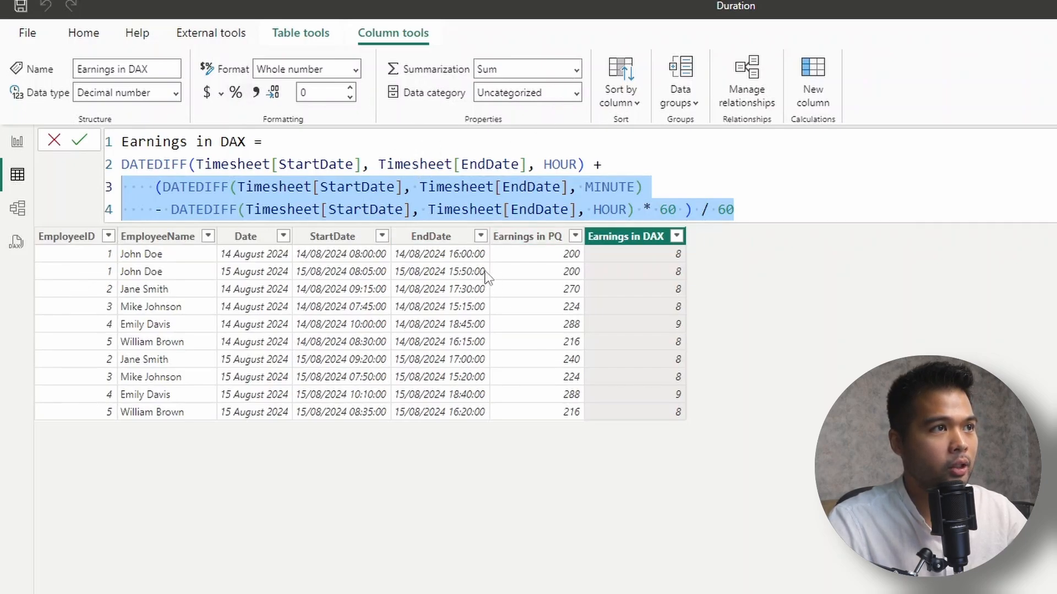
pyautogui.moveTo(357, 74)
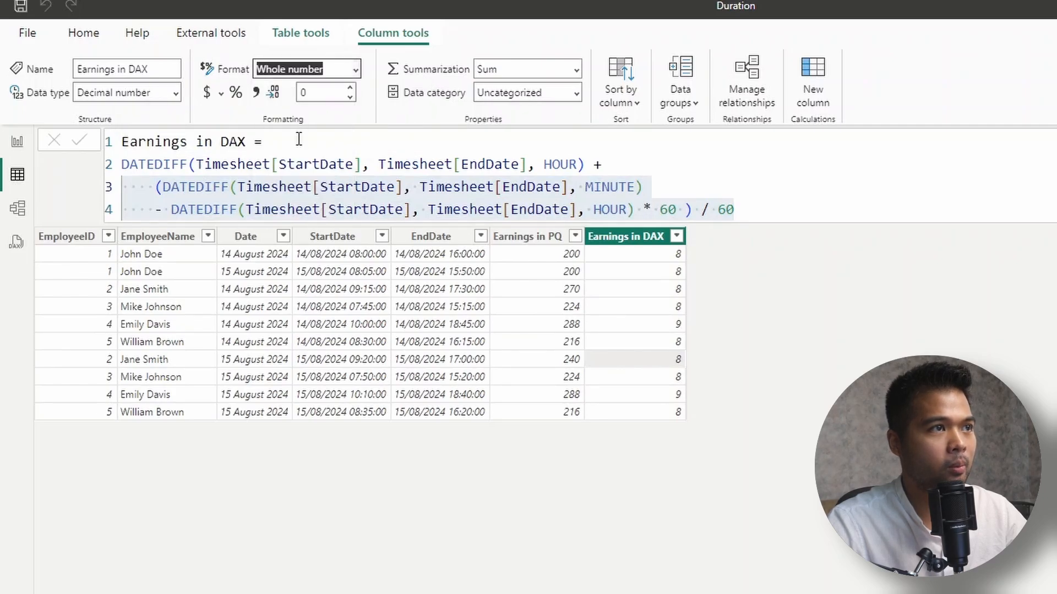
# Step: Format Earnings in DAX as a decimal number with 2 decimal places, then start typing ROUND
pyautogui.click(306, 69)
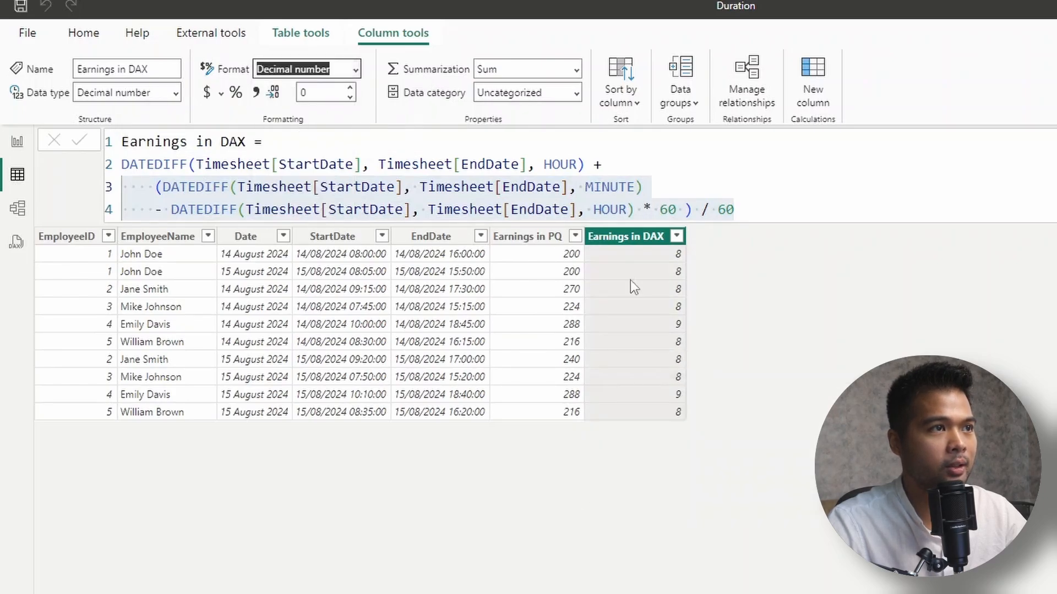
pyautogui.click(349, 87)
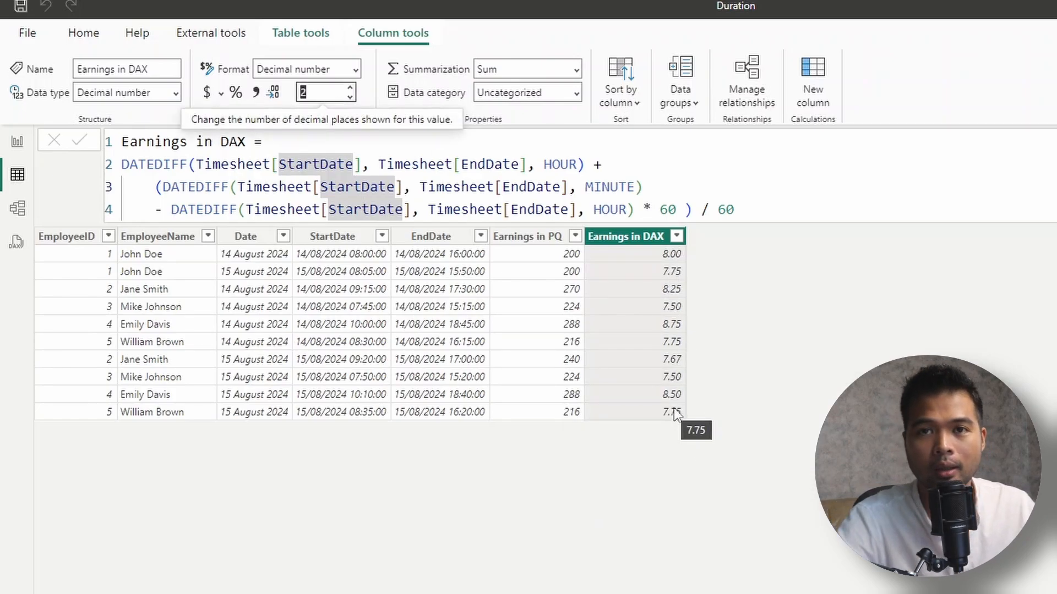
pyautogui.moveTo(662, 290)
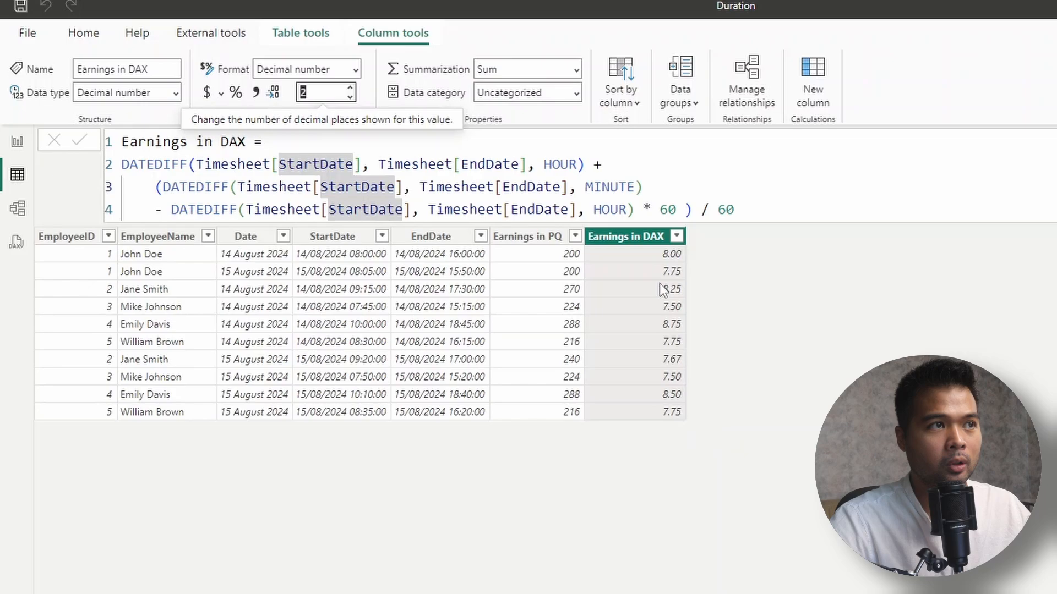
pyautogui.moveTo(663, 288)
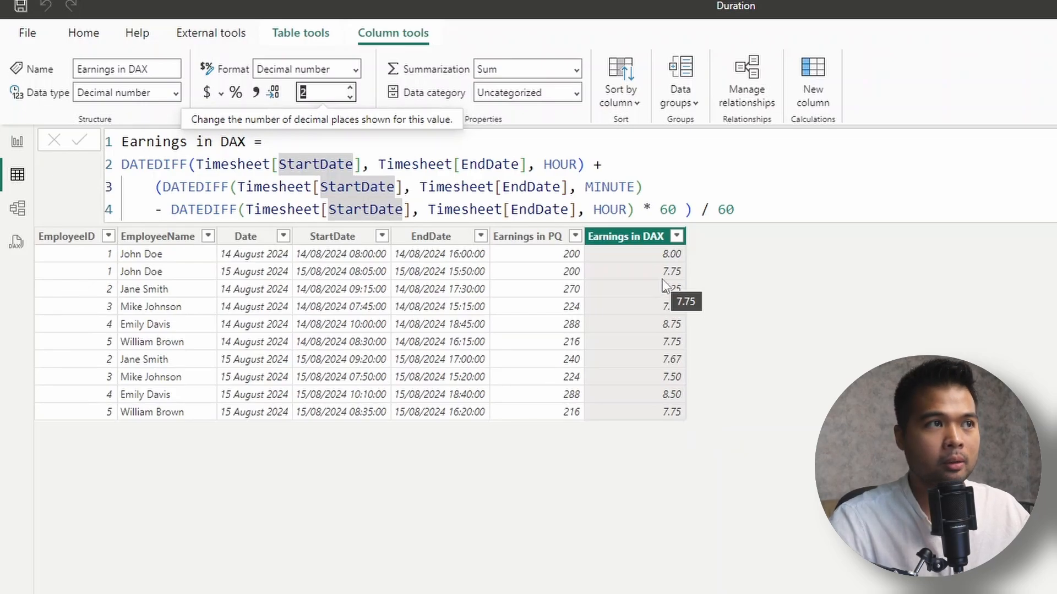
pyautogui.moveTo(669, 286)
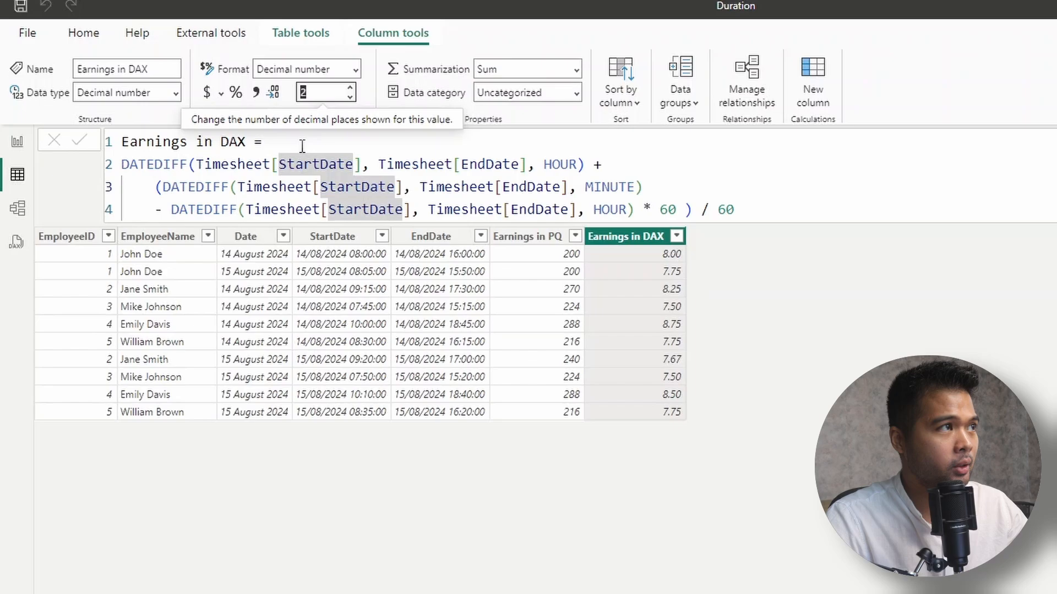
pyautogui.write('ROUN')
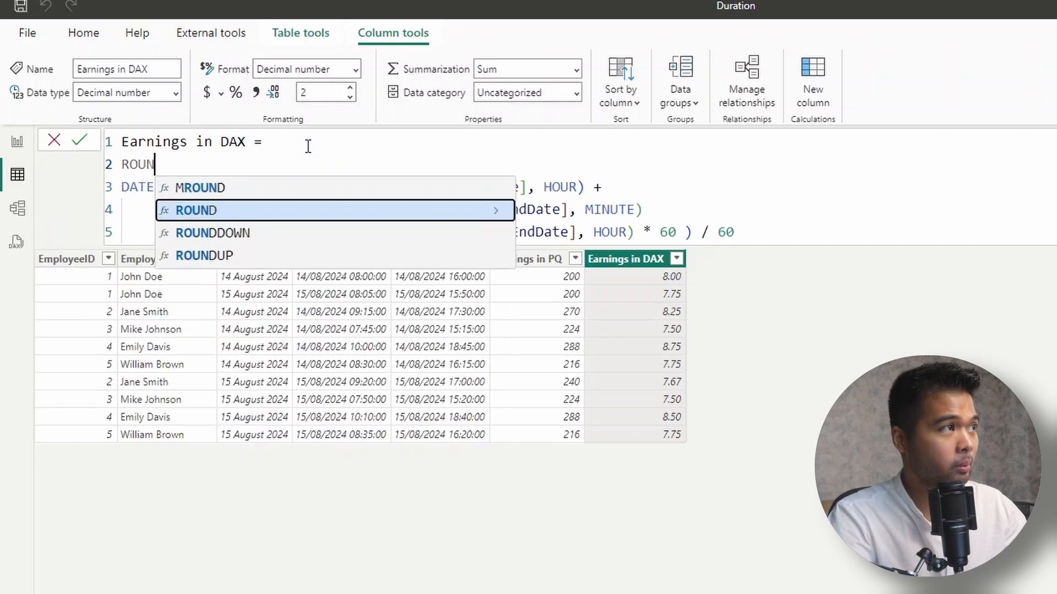
# Step: Rewrite Earnings in DAX as ROUNDUP(hours, 0) * RELATED(Rates[HourlyRate]) and commit it
pyautogui.click(204, 255)
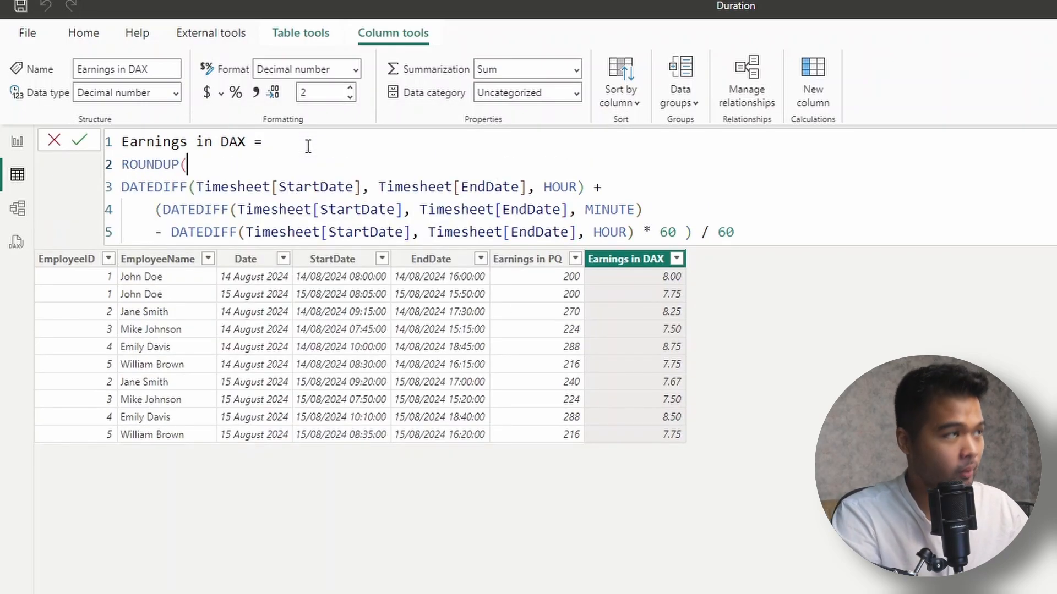
pyautogui.press('Return')
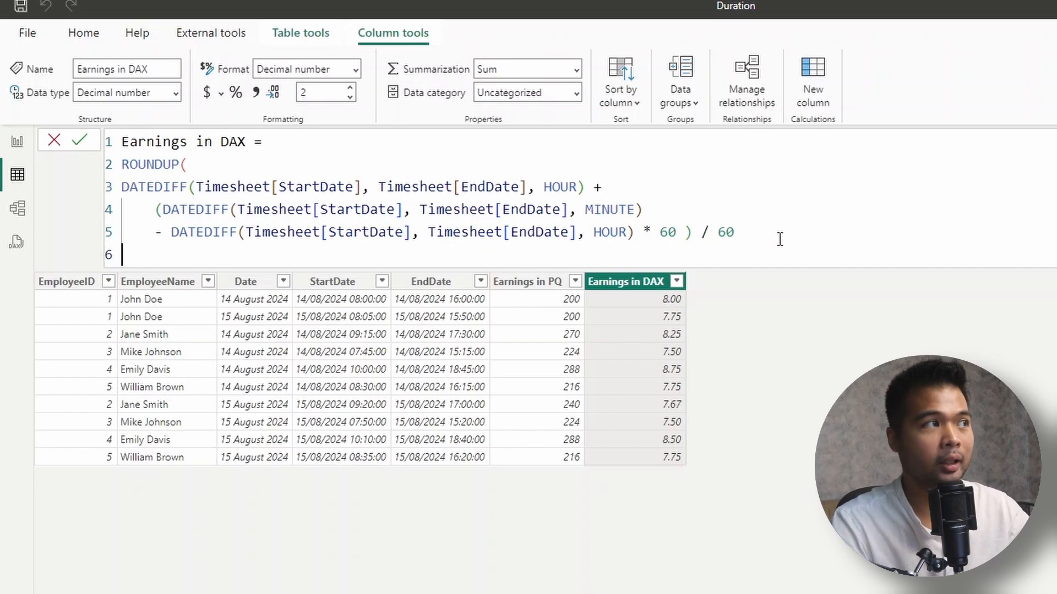
pyautogui.write(', 0) *')
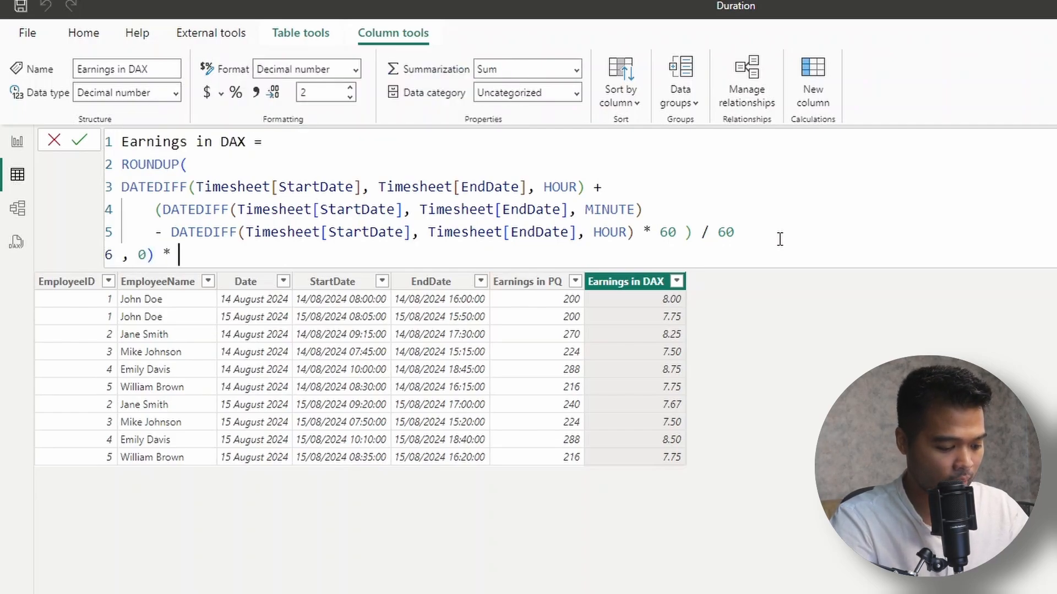
pyautogui.write('RELATED(Rates[HourlyRate])')
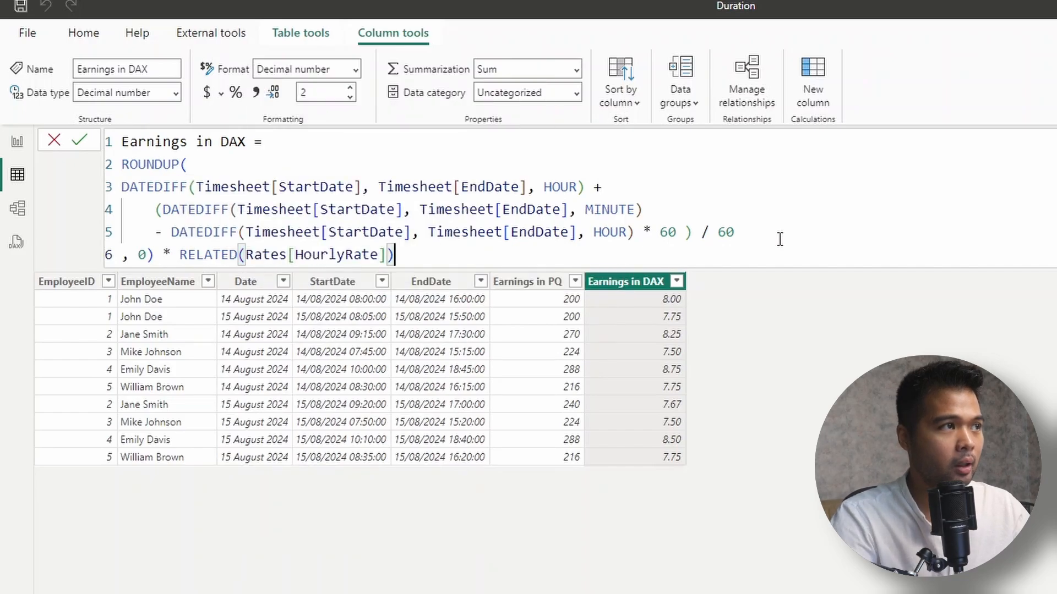
pyautogui.click(78, 141)
pyautogui.write('0')
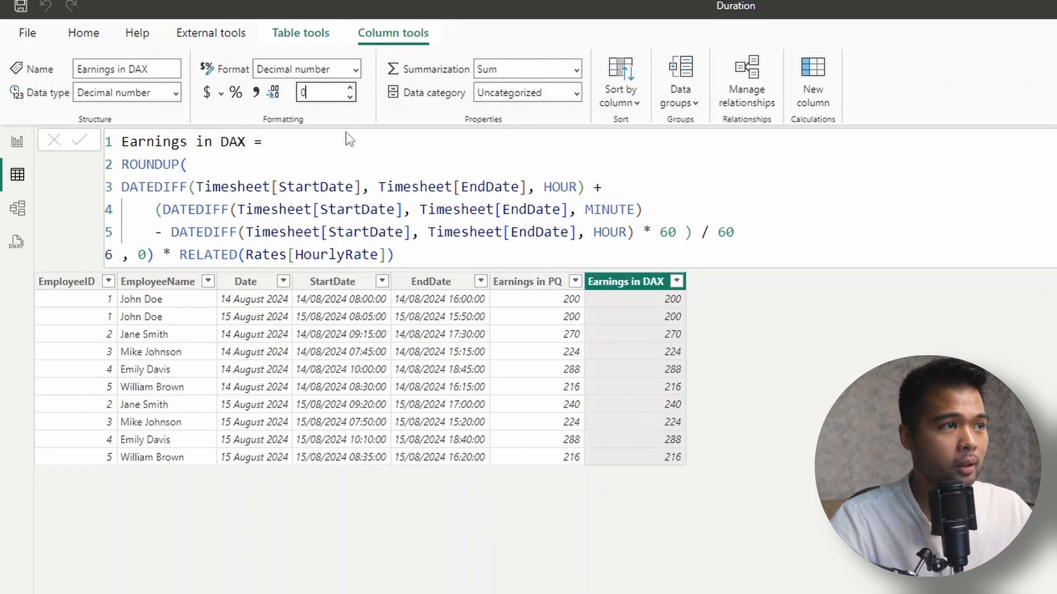
pyautogui.moveTo(632, 311)
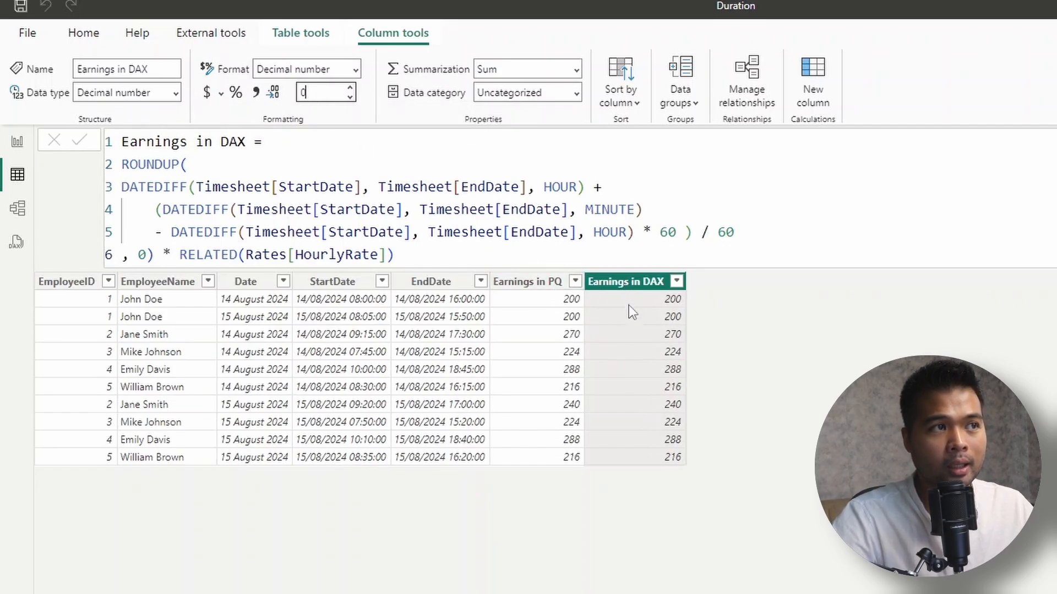
pyautogui.moveTo(555, 310)
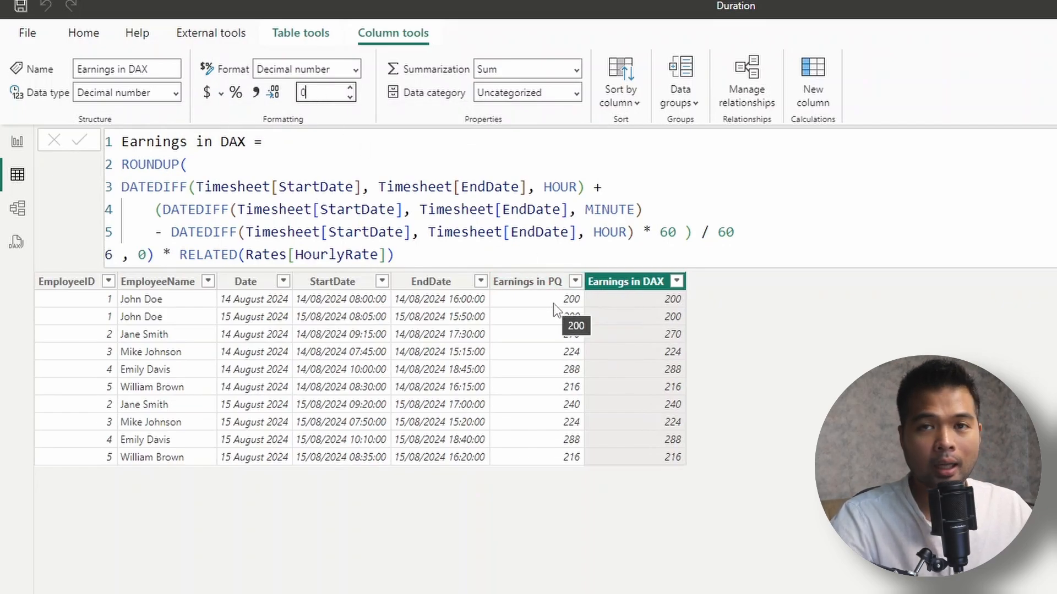